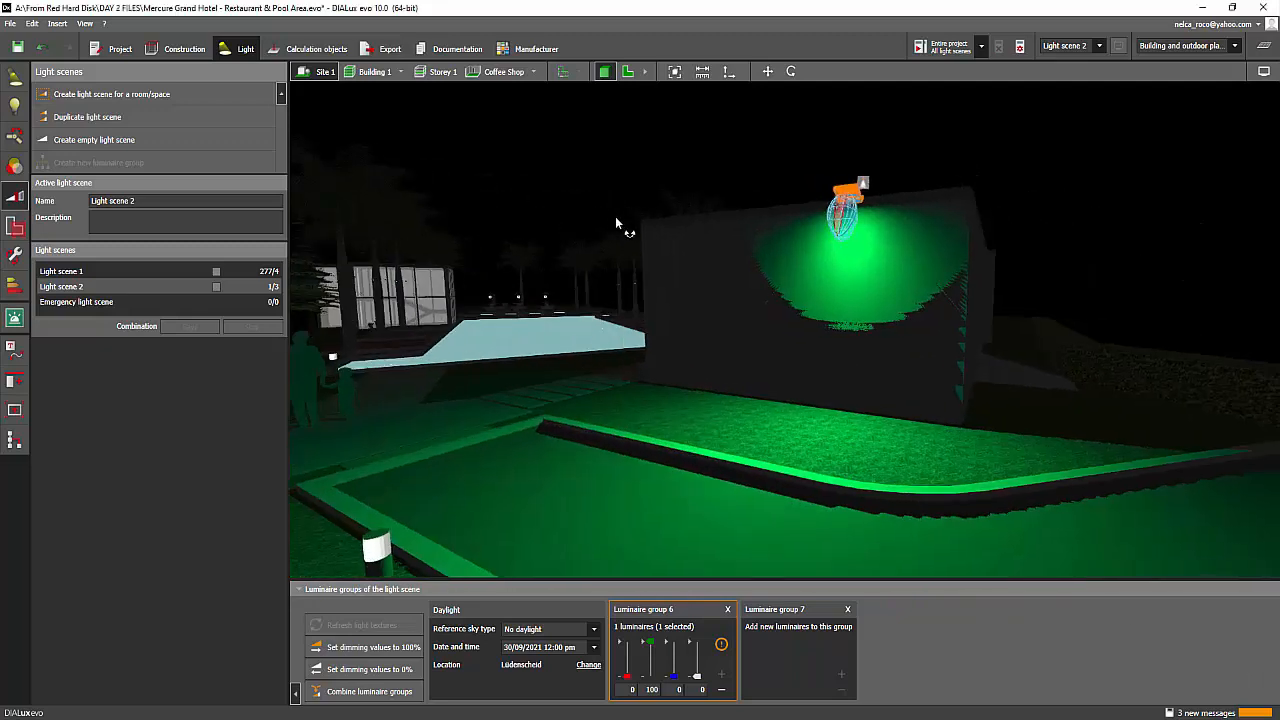
Dismiss the save reminder and switch to the Calculation objects tools for the emergency light scene
left_click(404, 72)
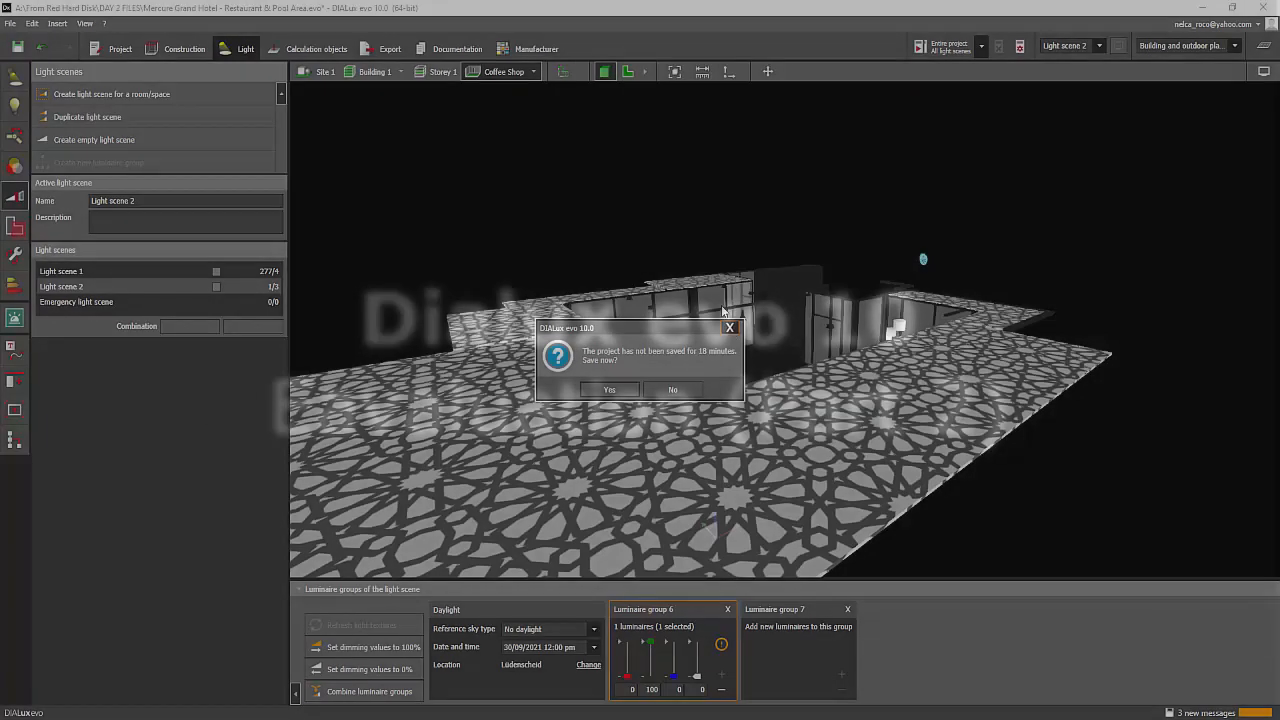
left_click(672, 388)
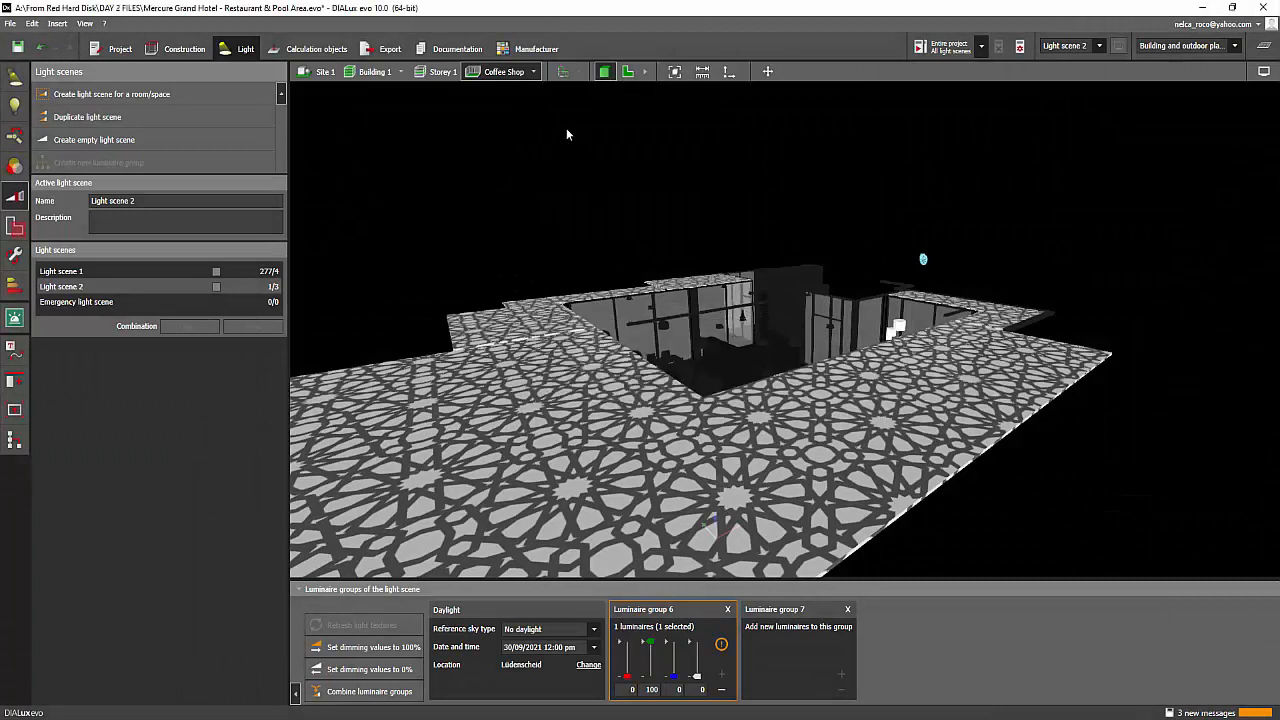
left_click(532, 72)
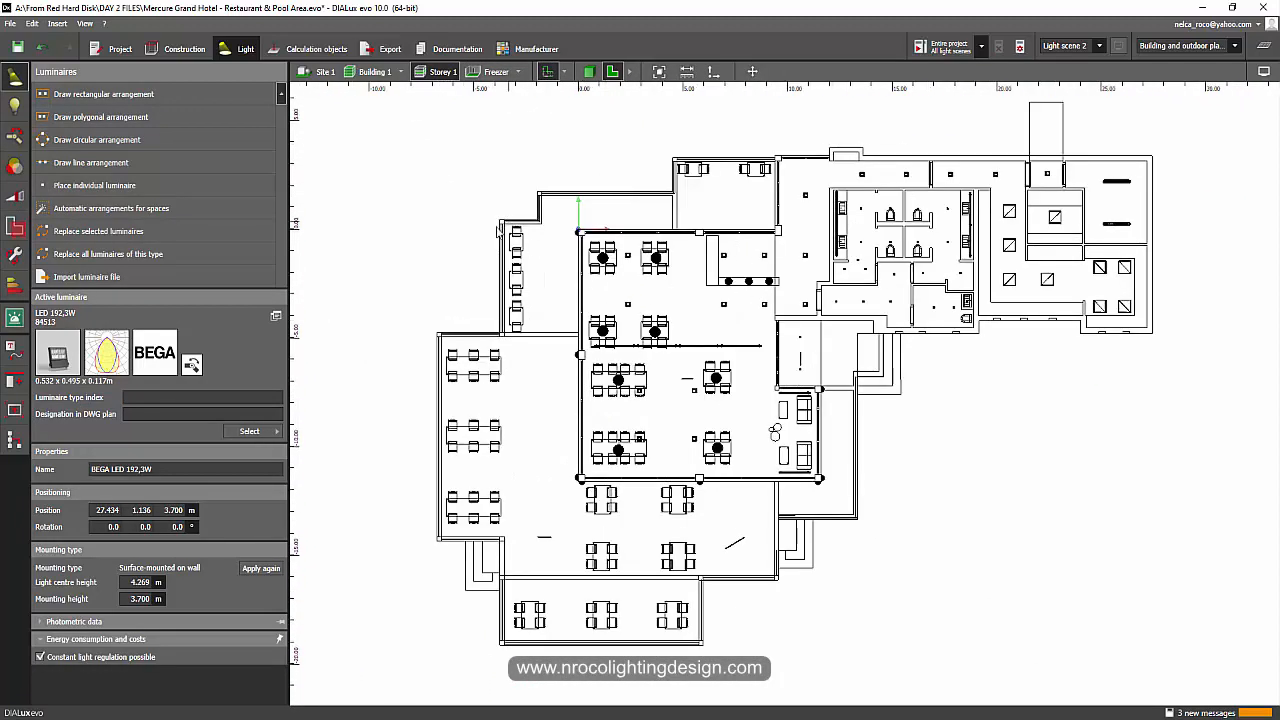
mouse_move(434, 308)
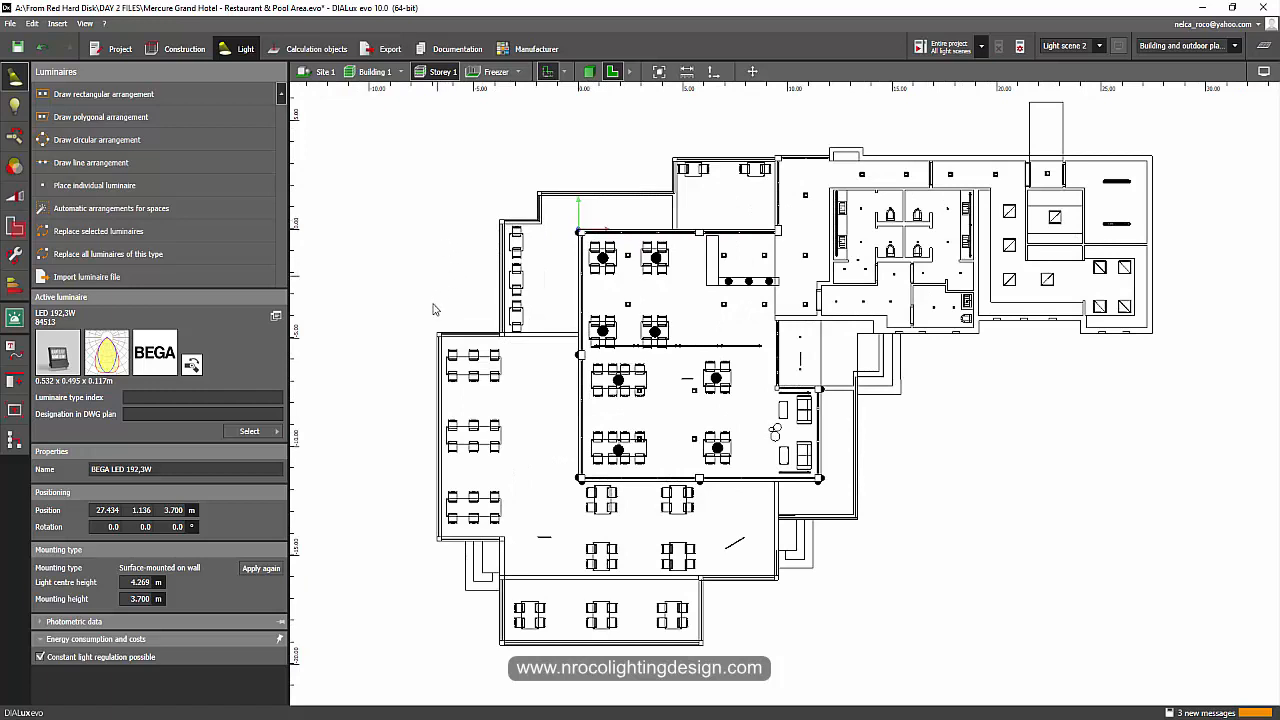
mouse_move(1056, 370)
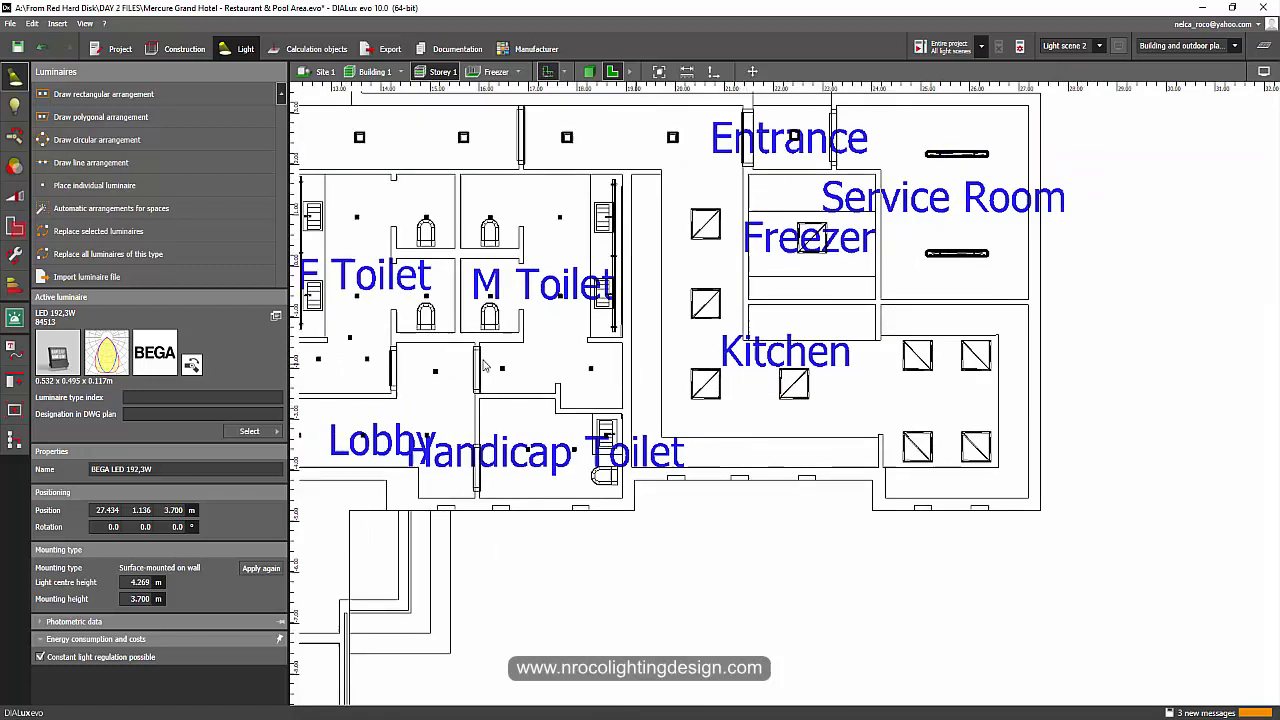
left_click(312, 48)
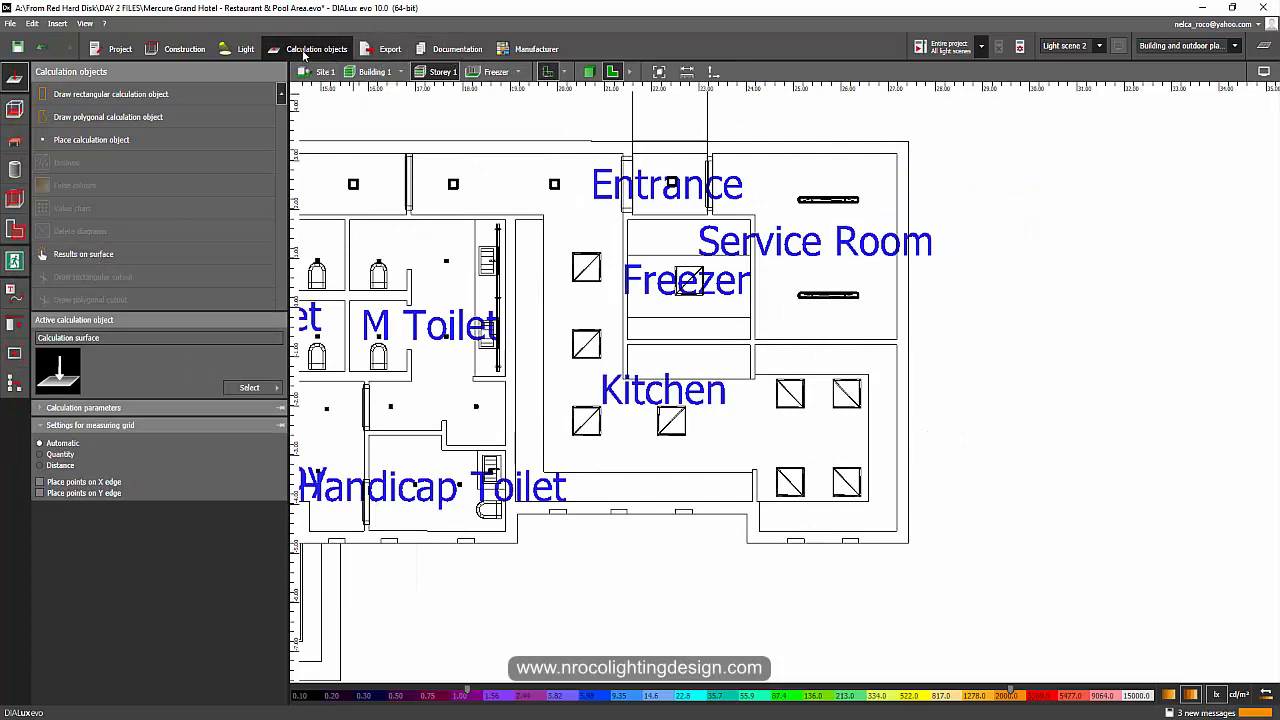
mouse_move(14, 262)
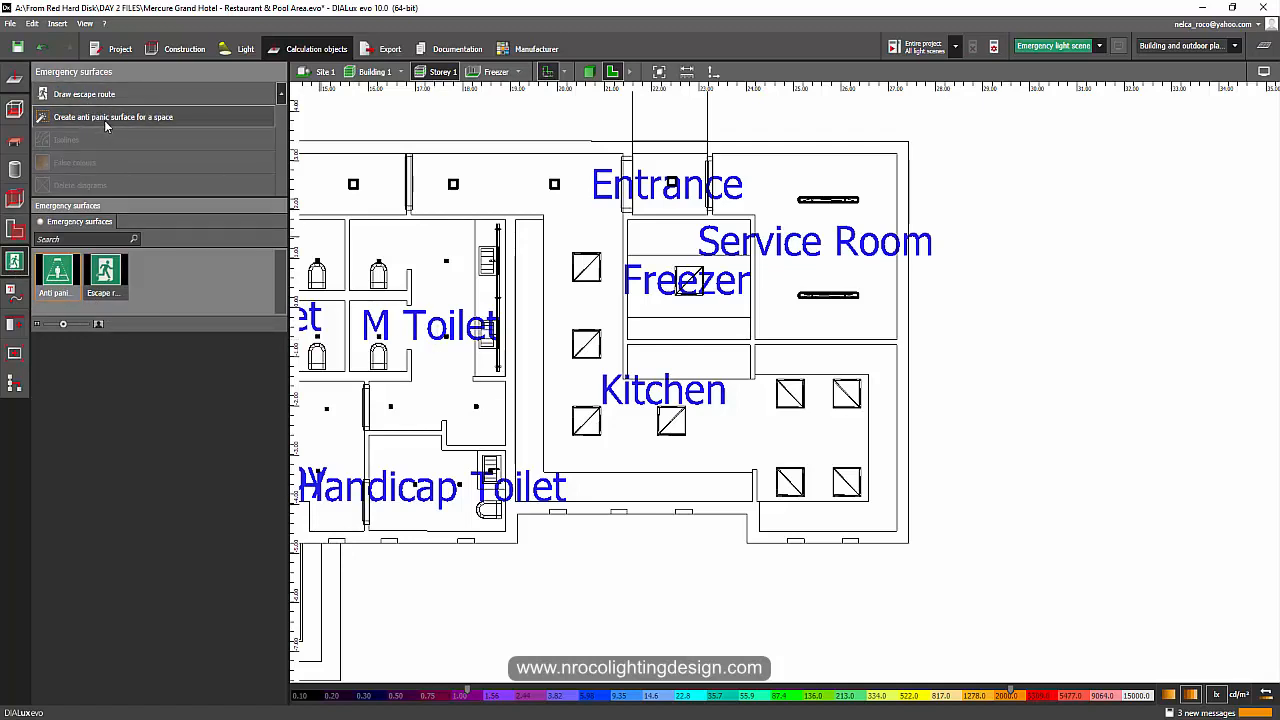
Create an anti-panic surface for the Kitchen room, about 15.3 m² with a 0.5 m wall zone
left_click(112, 116)
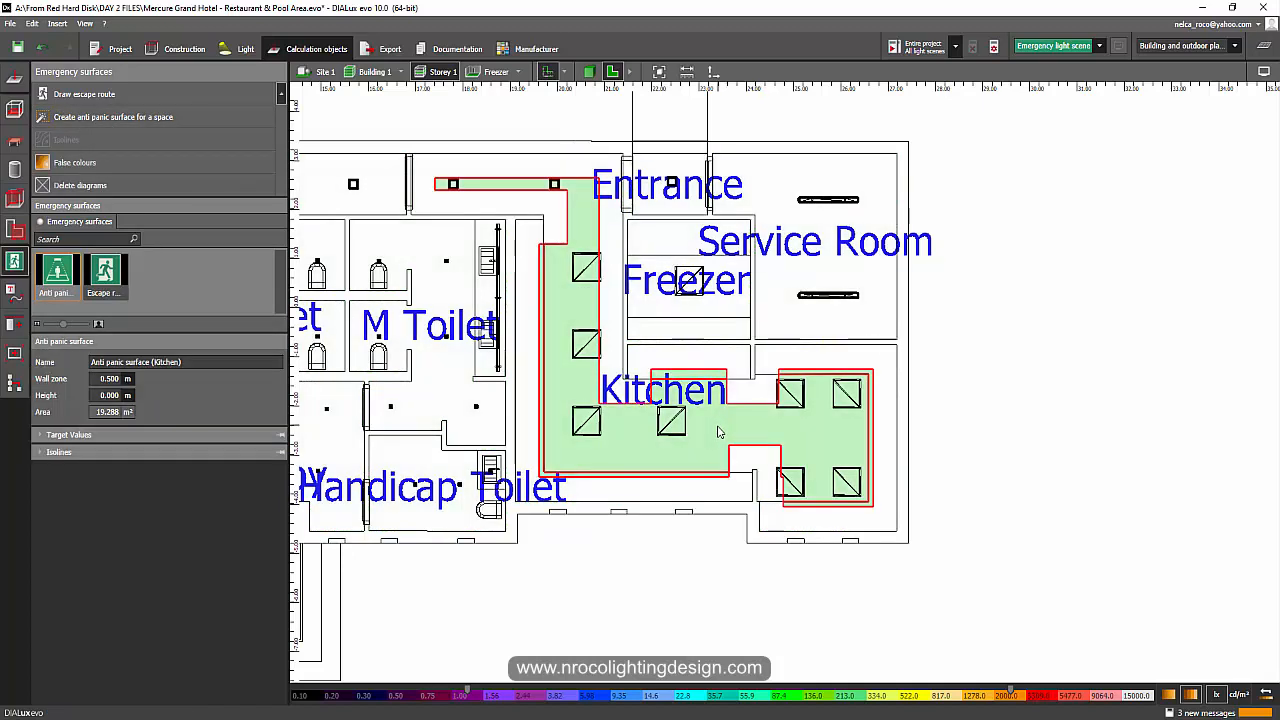
mouse_move(450, 444)
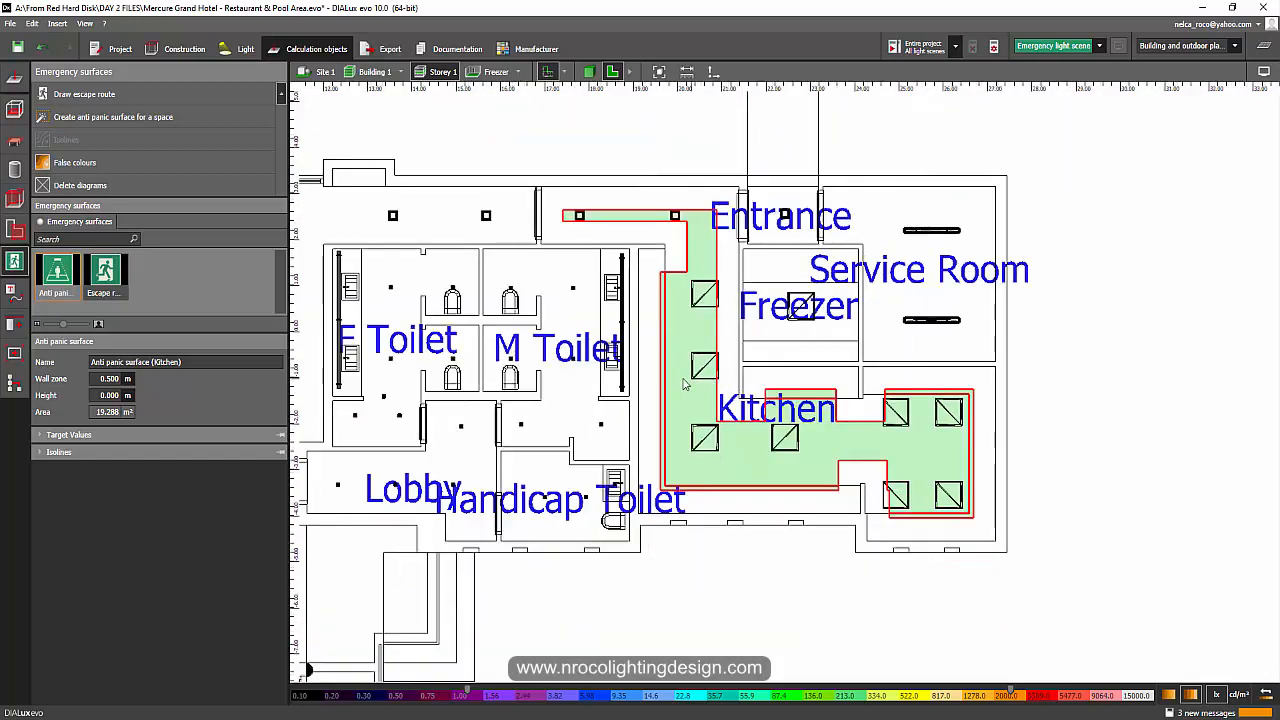
mouse_move(708, 380)
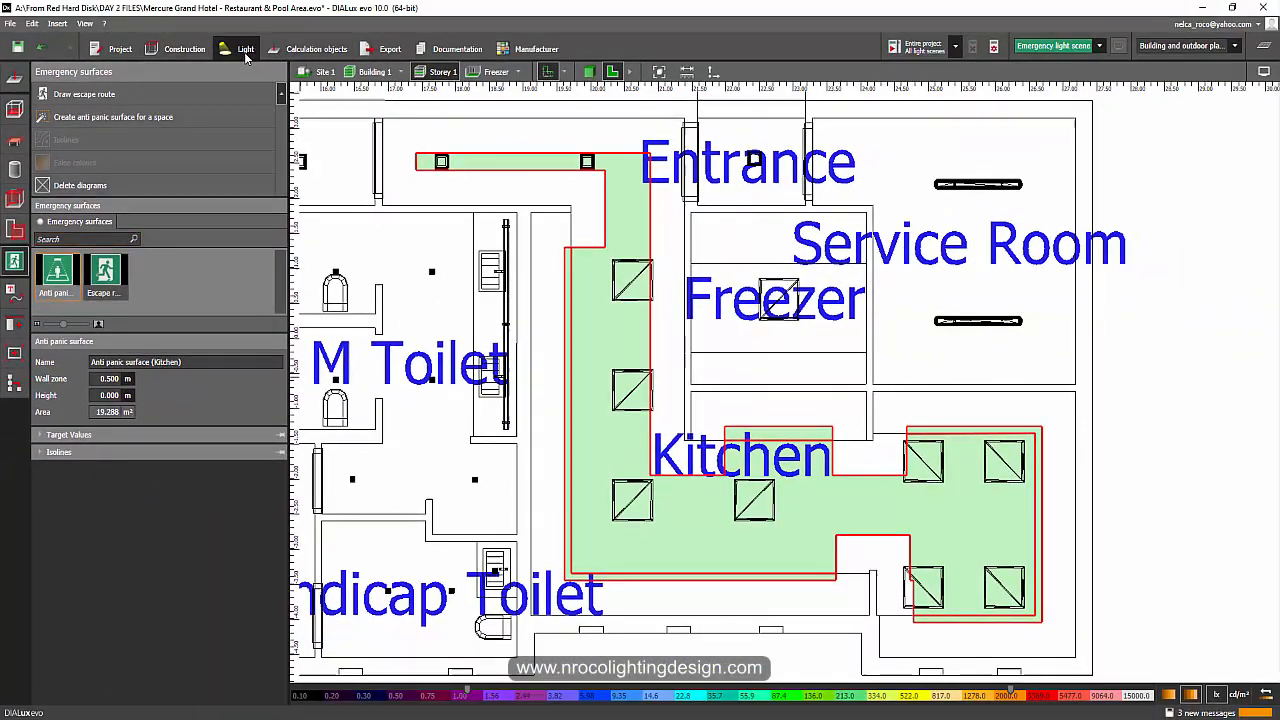
Designate the corridor and kitchen luminaires as emergency luminaires, each in its own 100% group
left_click(246, 48)
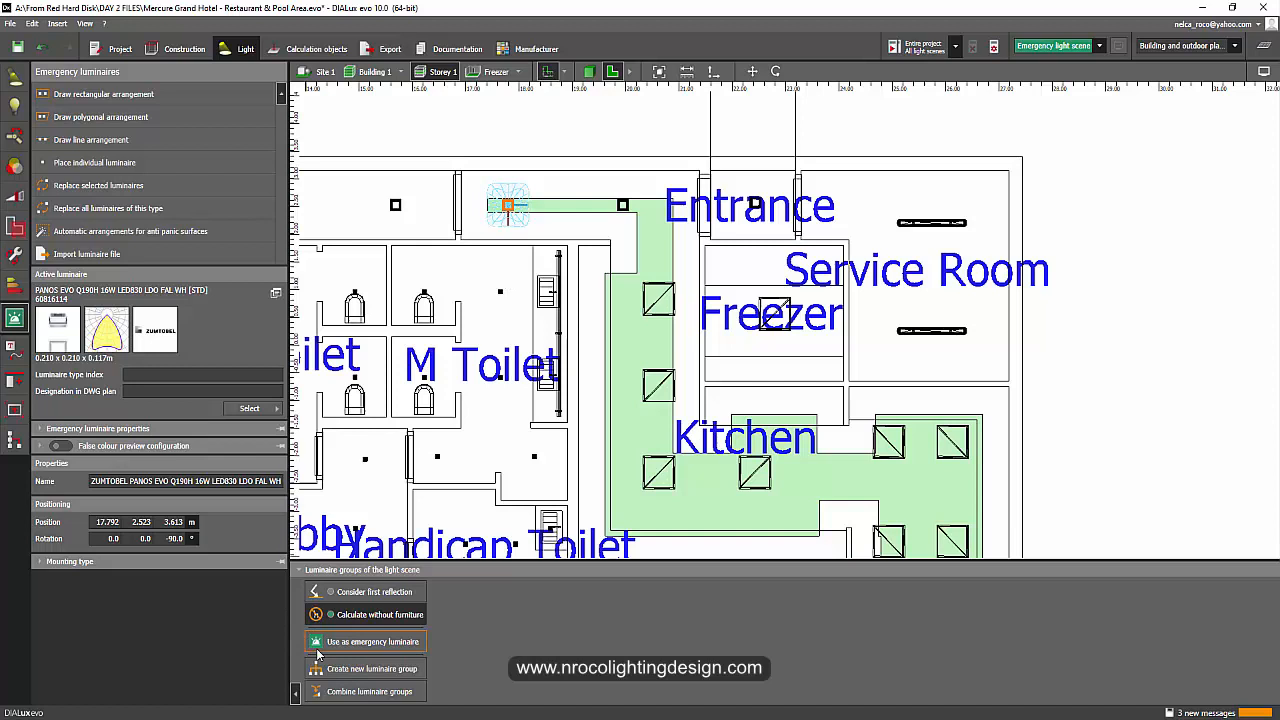
mouse_move(368, 640)
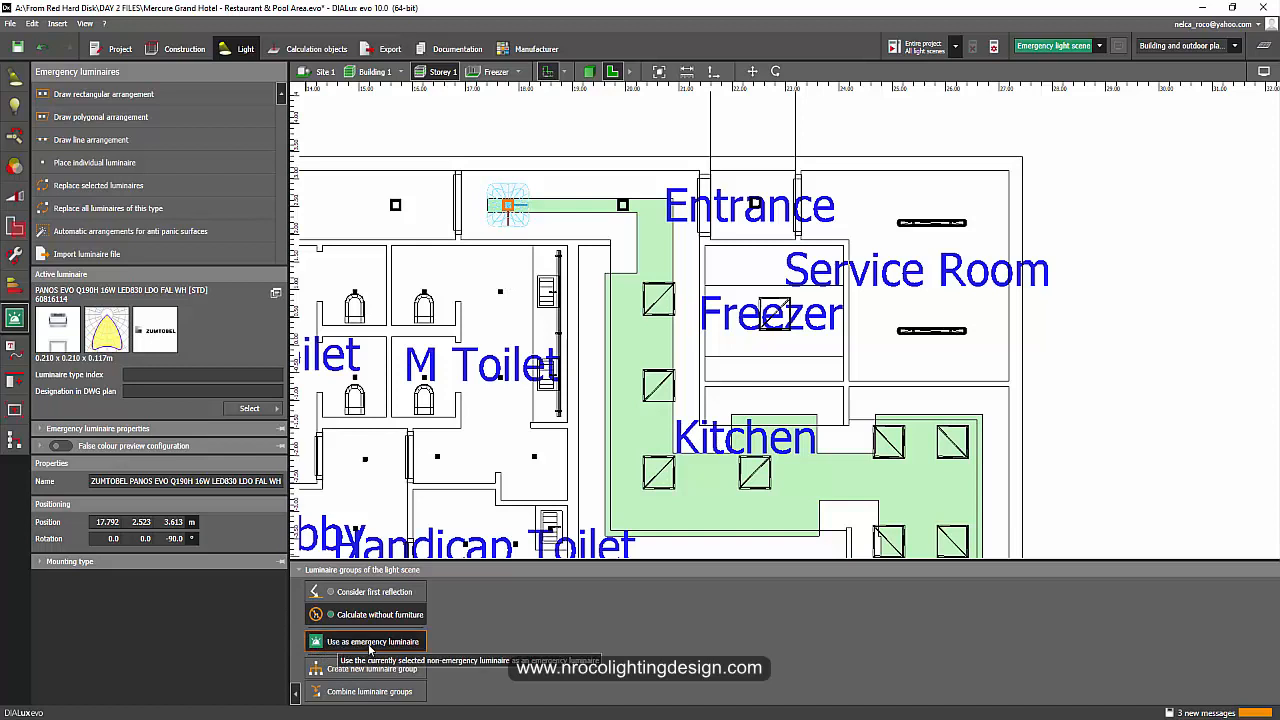
left_click(364, 640)
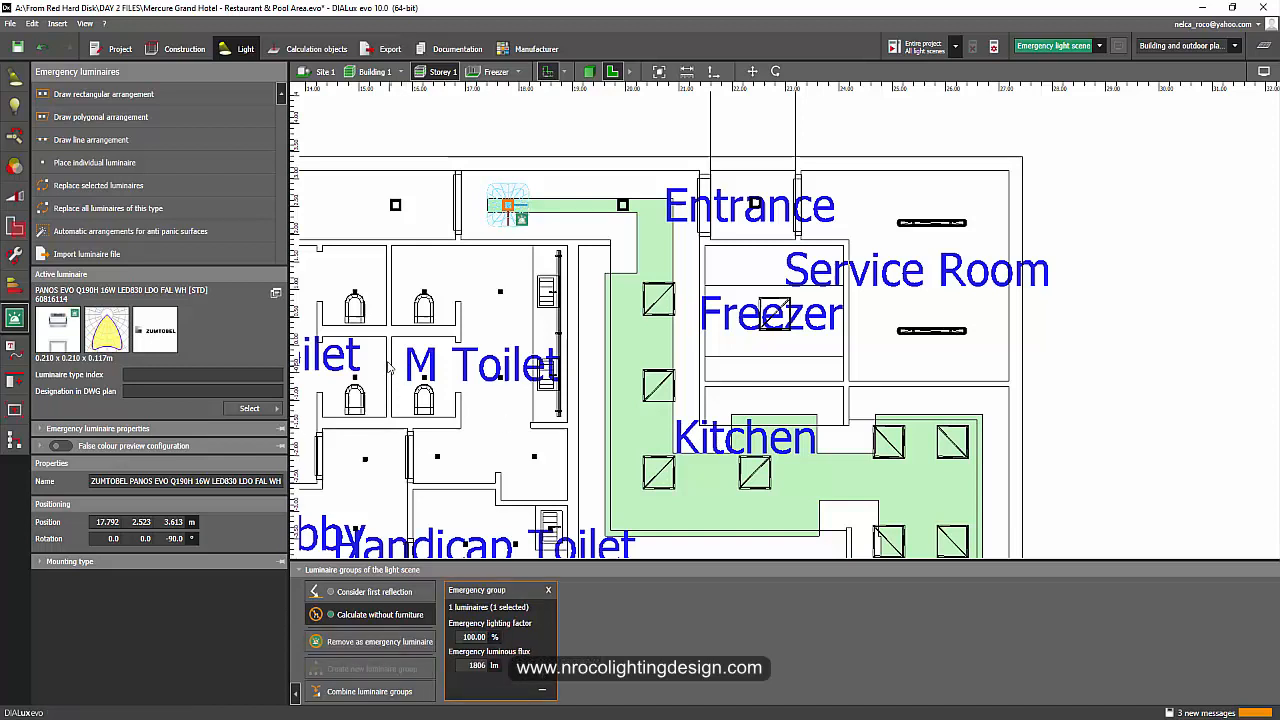
left_click(60, 446)
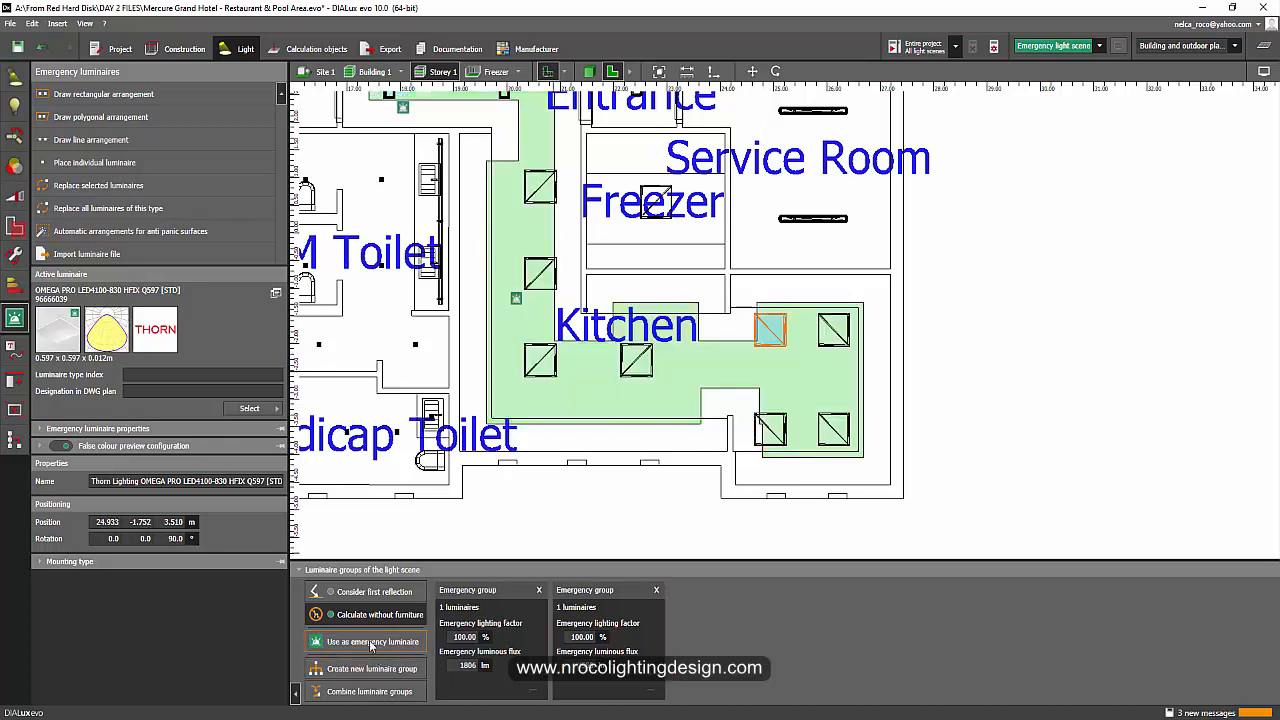
left_click(368, 642)
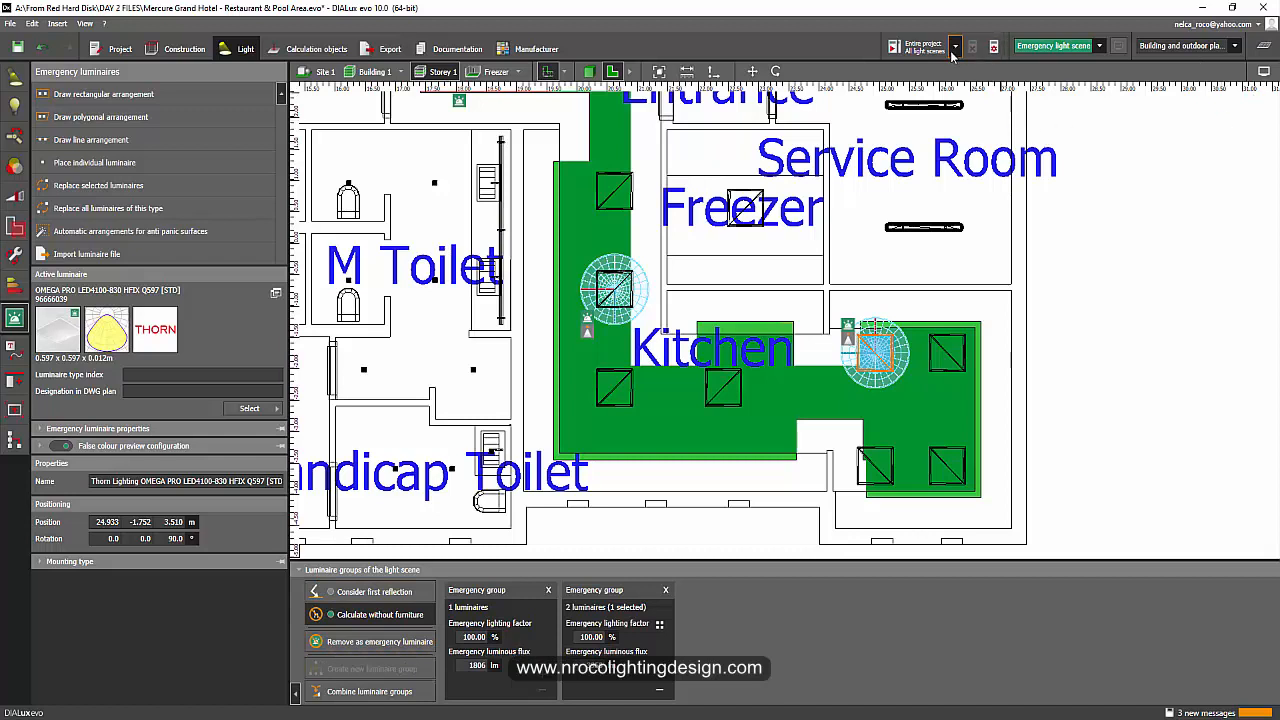
Calculate the emergency scene (about 38.9 lx on the kitchen surface) and start drawing an escape route
left_click(958, 46)
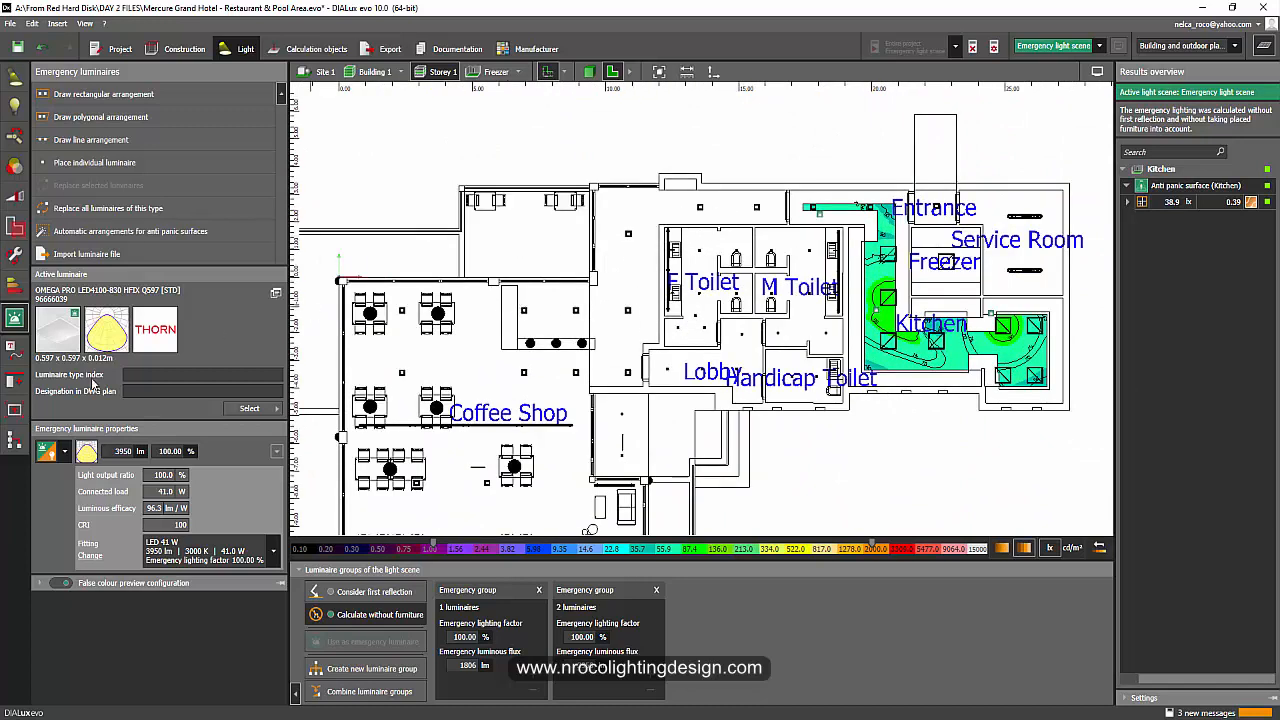
mouse_move(616, 384)
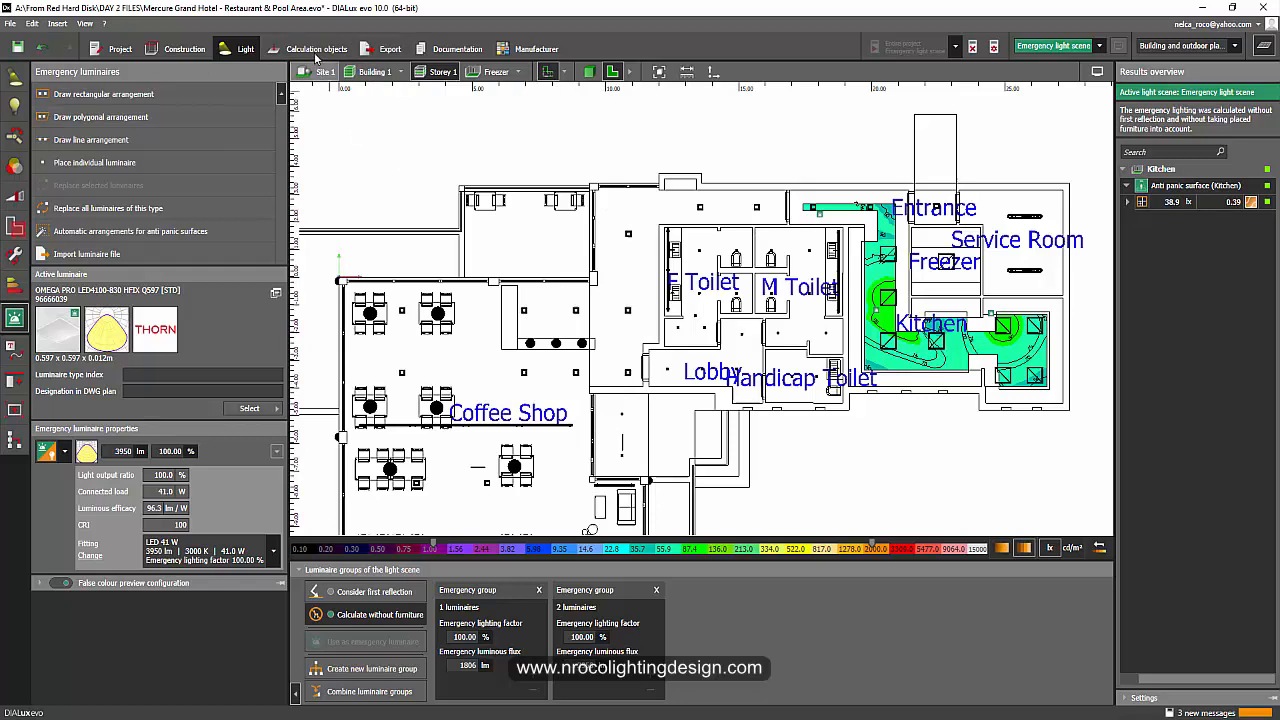
left_click(316, 48)
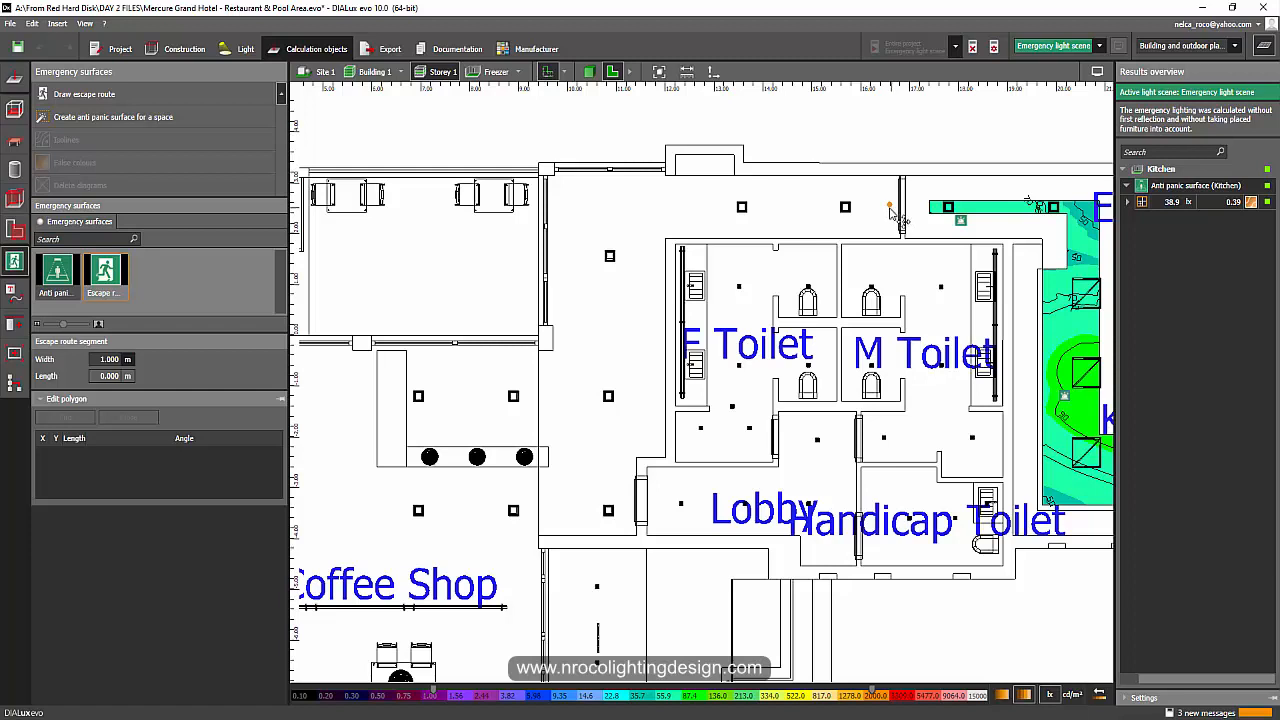
Draw a 12.2 m escape route along the toilet corridor, accepting that existing results become invalid
left_click_drag(900, 210, 600, 210)
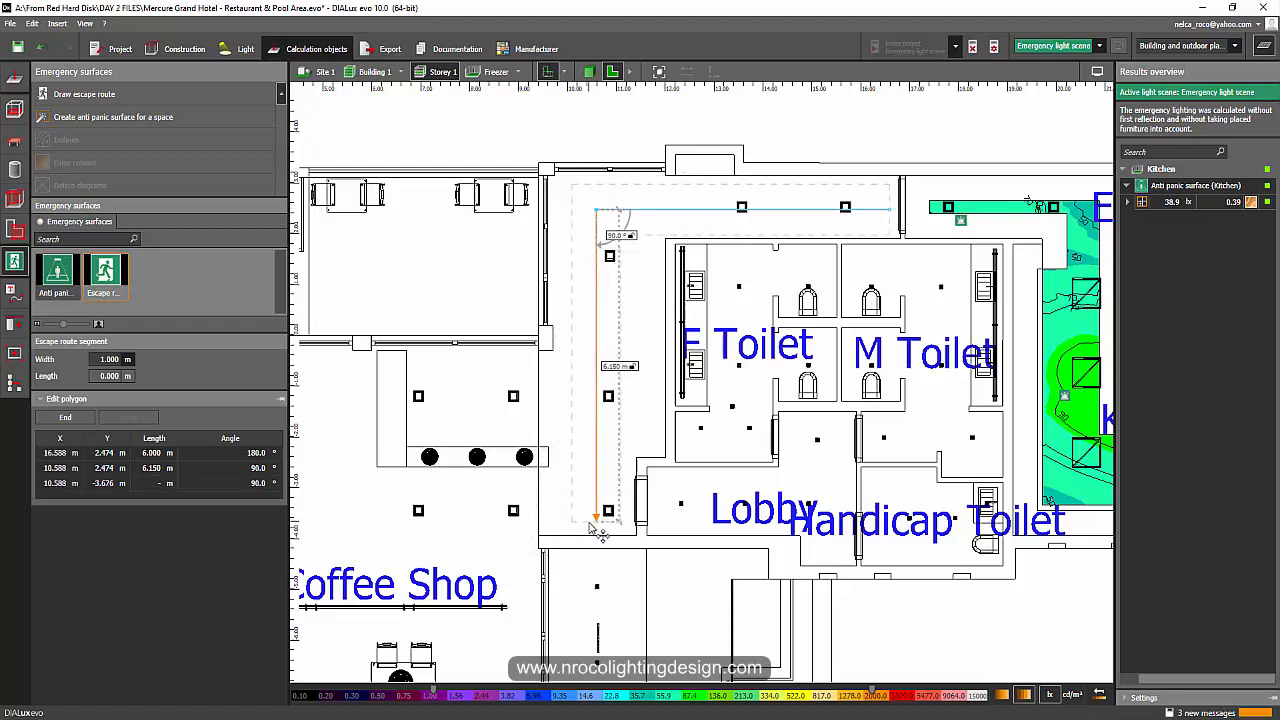
right_click(602, 516)
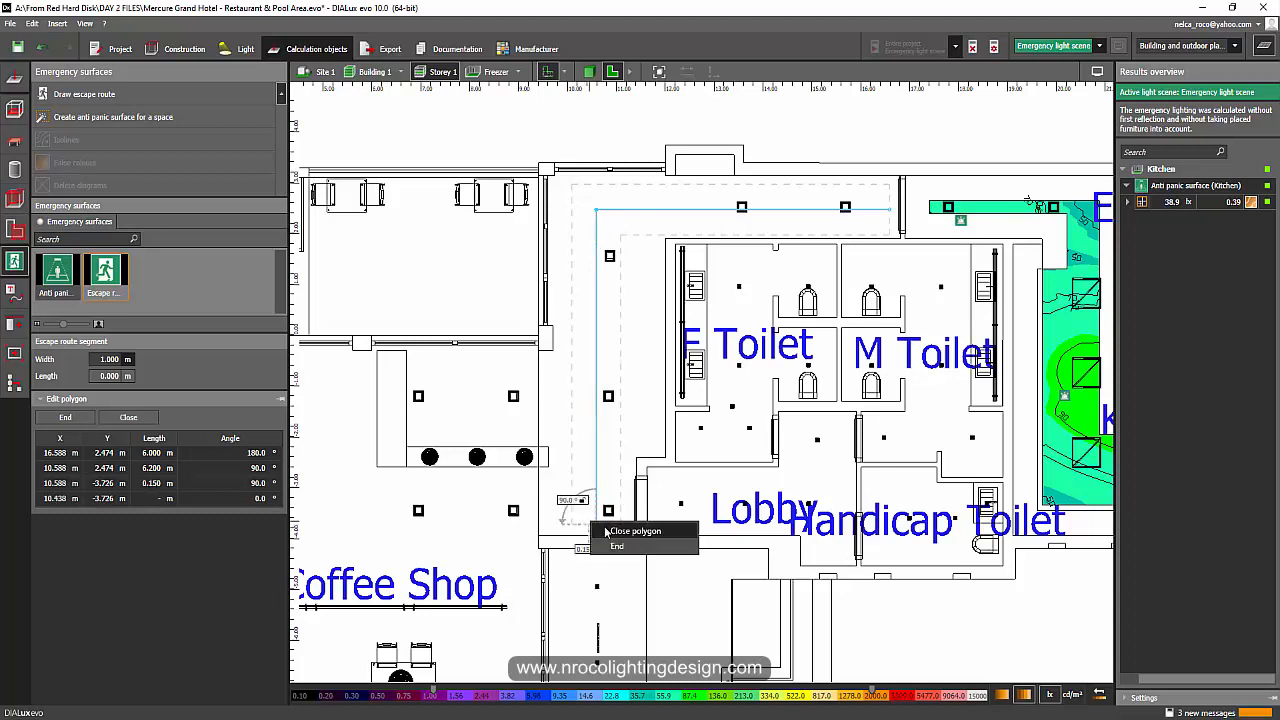
left_click(636, 530)
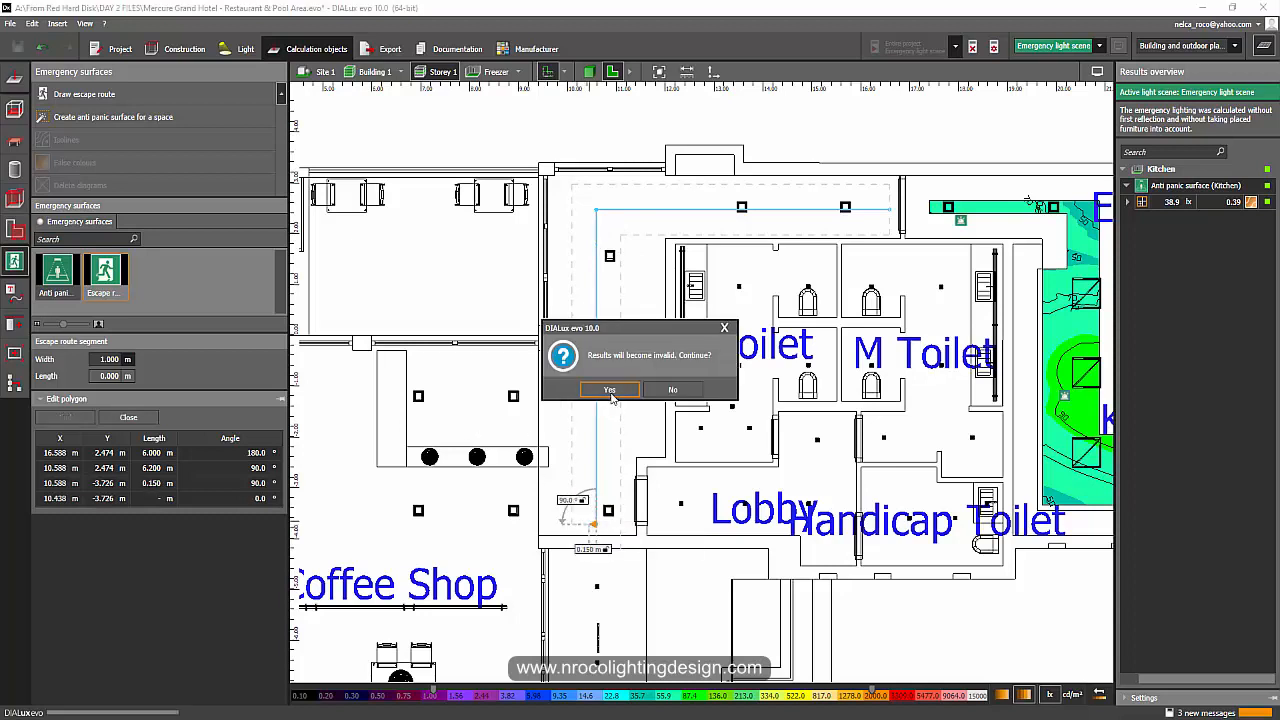
left_click(608, 390)
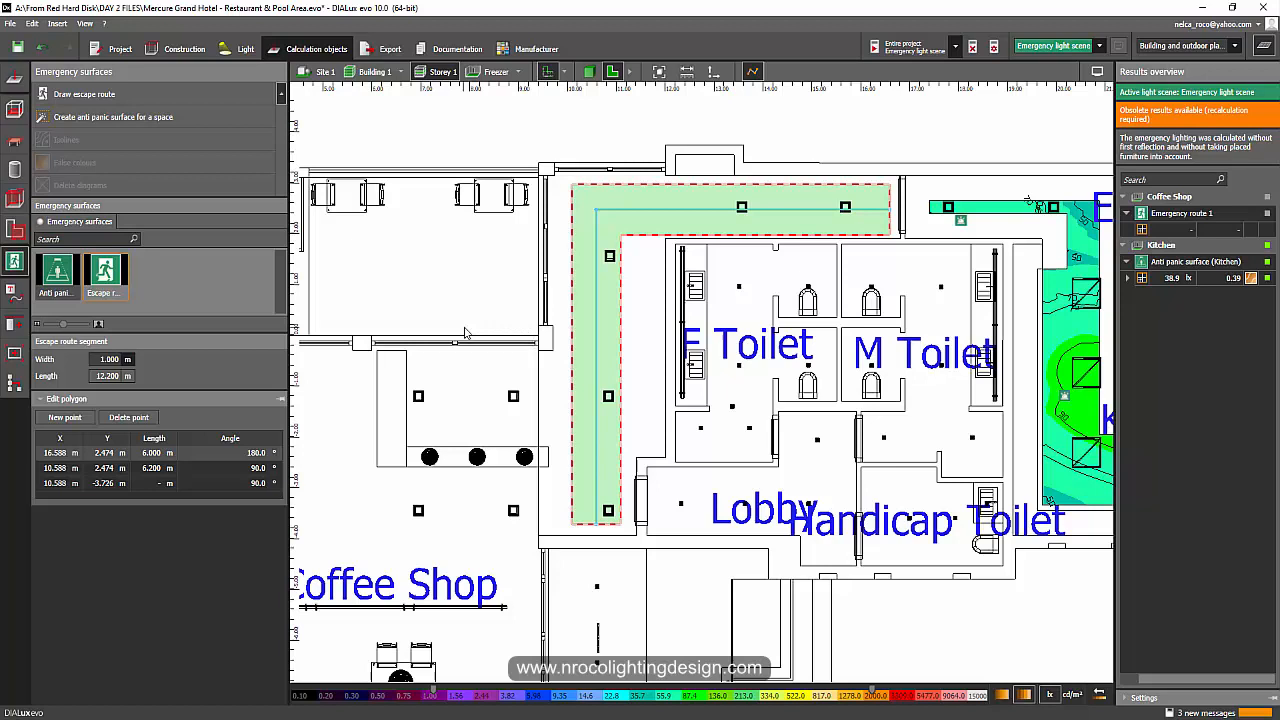
mouse_move(376, 342)
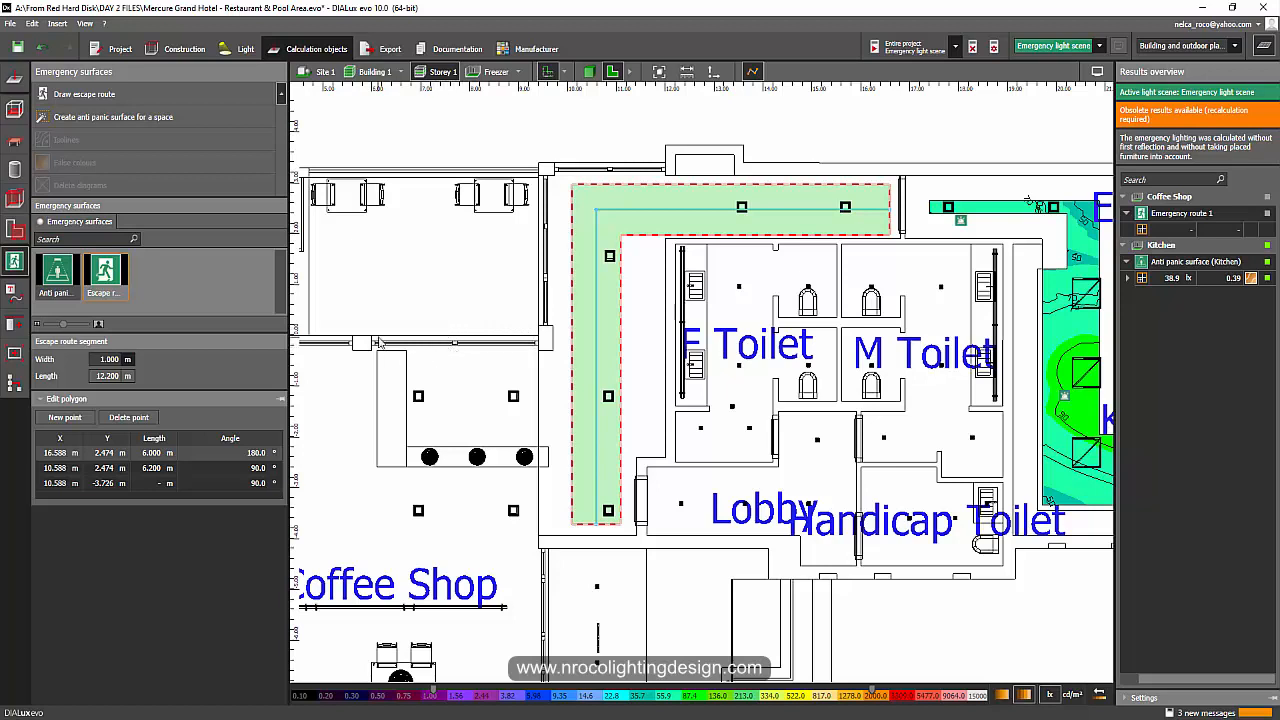
mouse_move(232, 48)
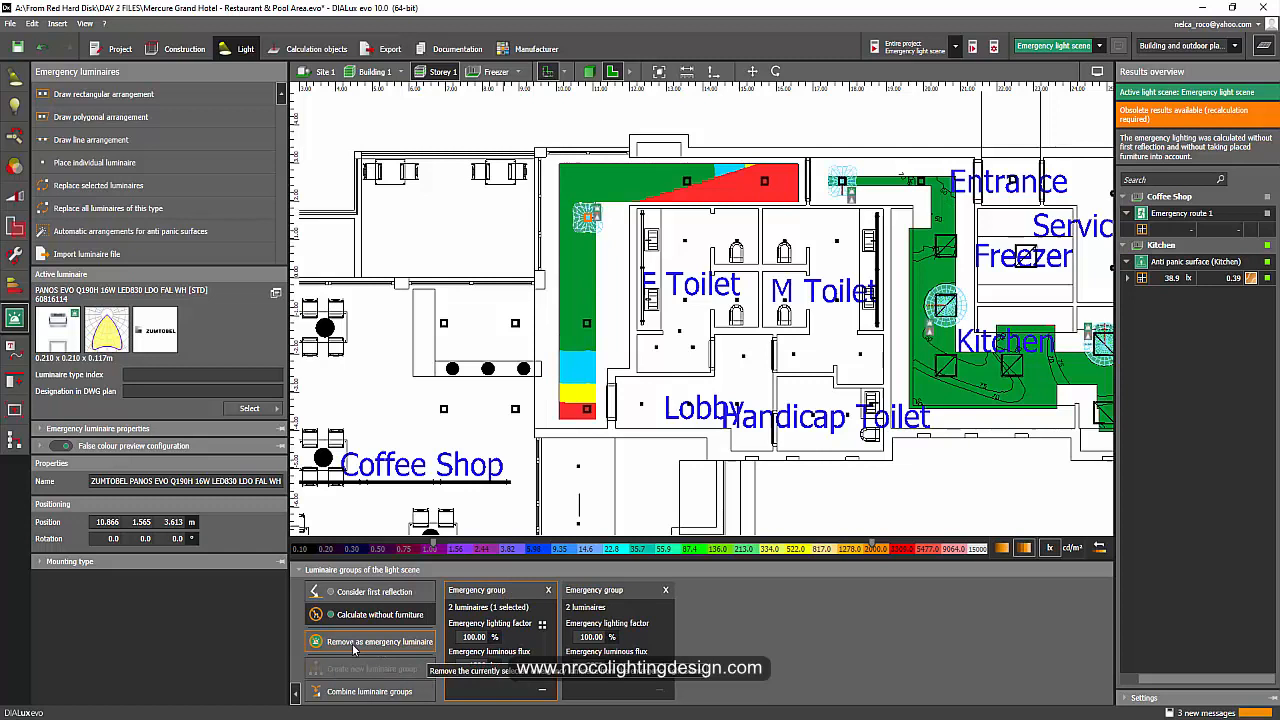
Add a corridor luminaire to the emergency group, recalculate, and show the emergency results documentation
left_click(372, 640)
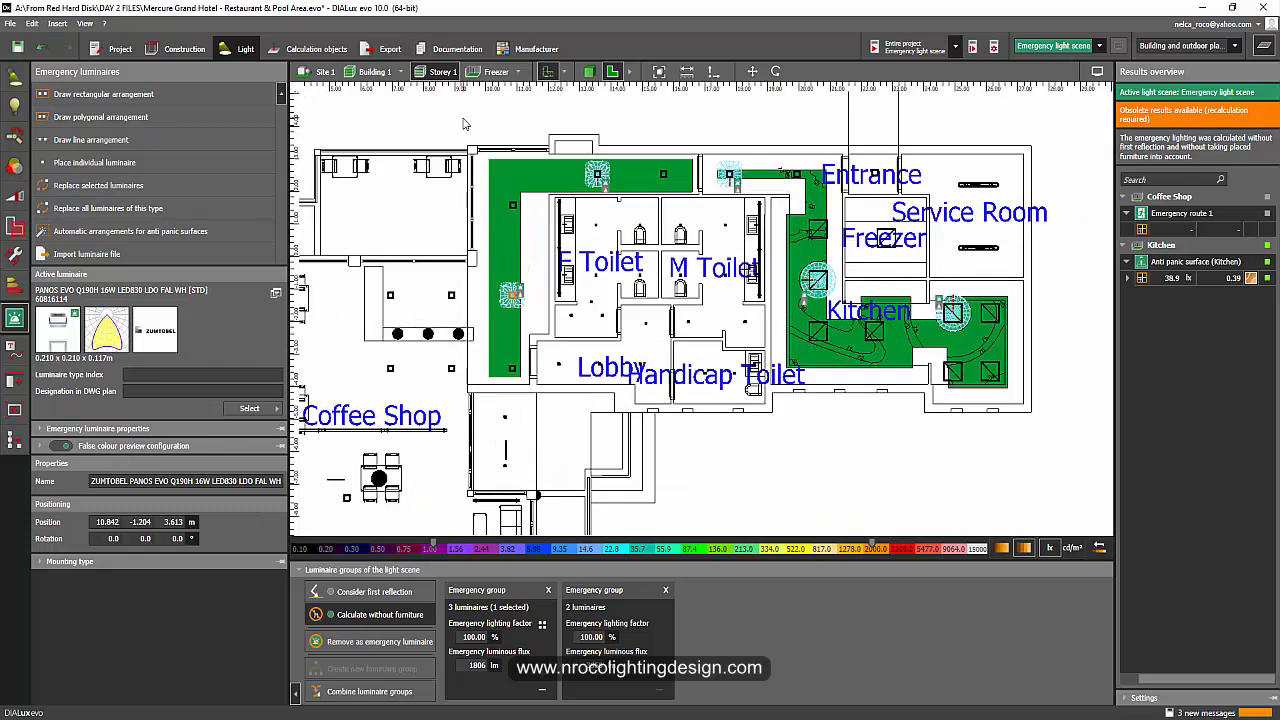
left_click(876, 48)
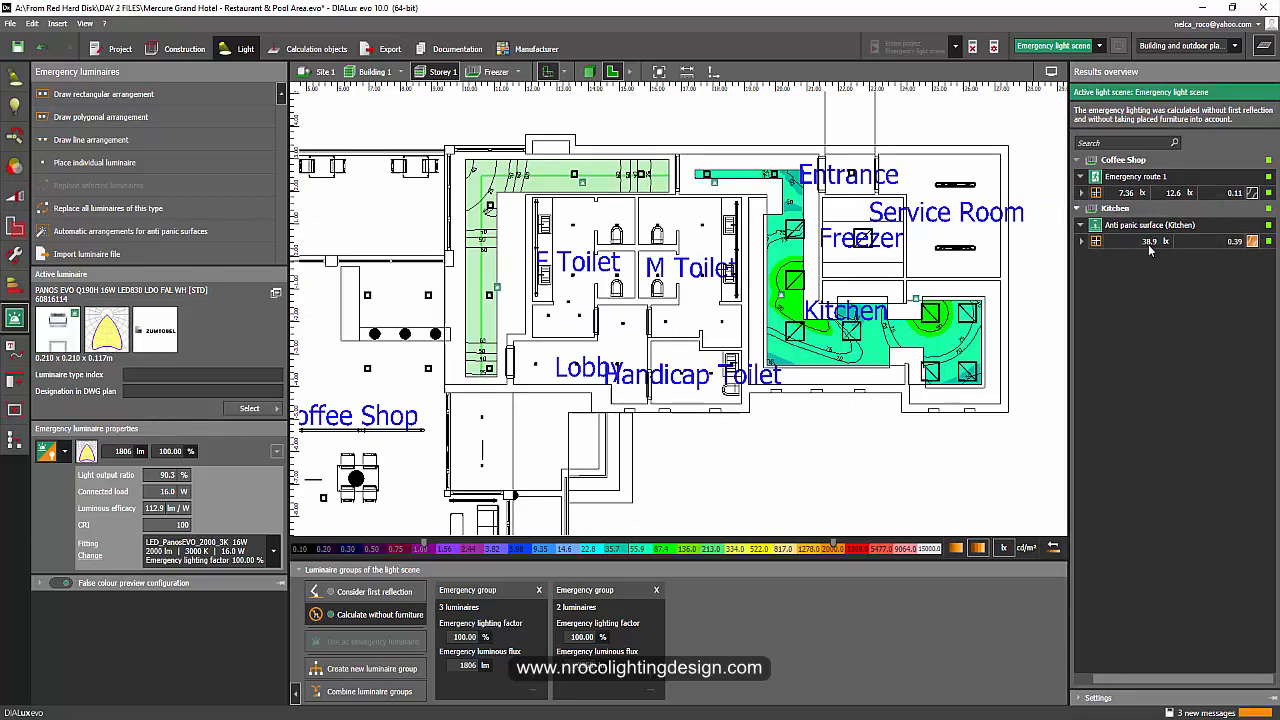
left_click(482, 48)
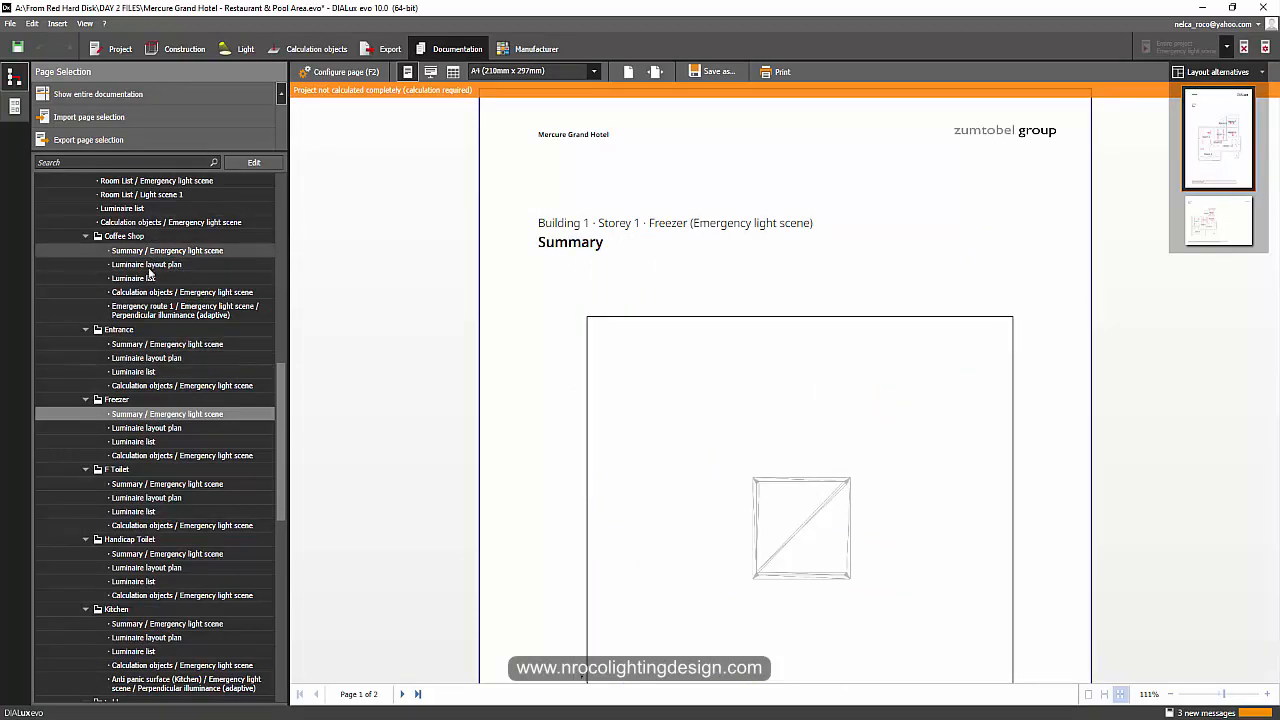
mouse_move(196, 612)
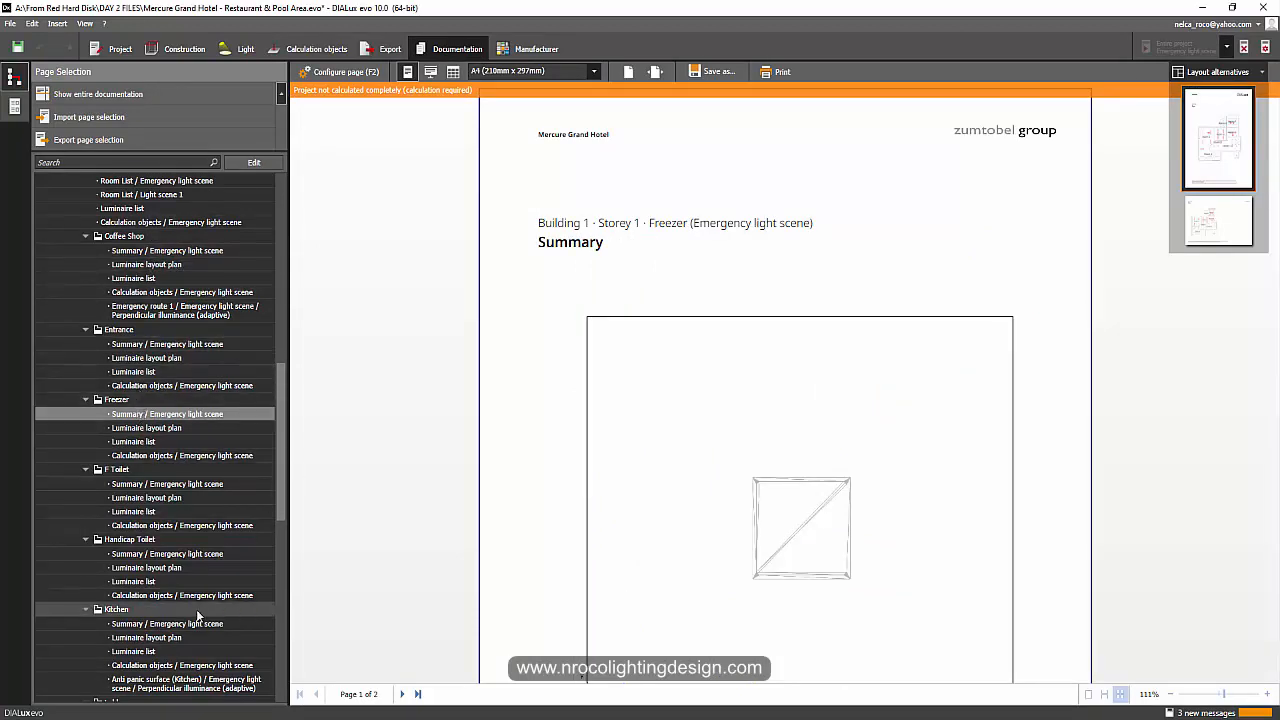
Show the Kitchen emergency light scene summary page and return from its layout settings to the page preview
scroll("down", 3)
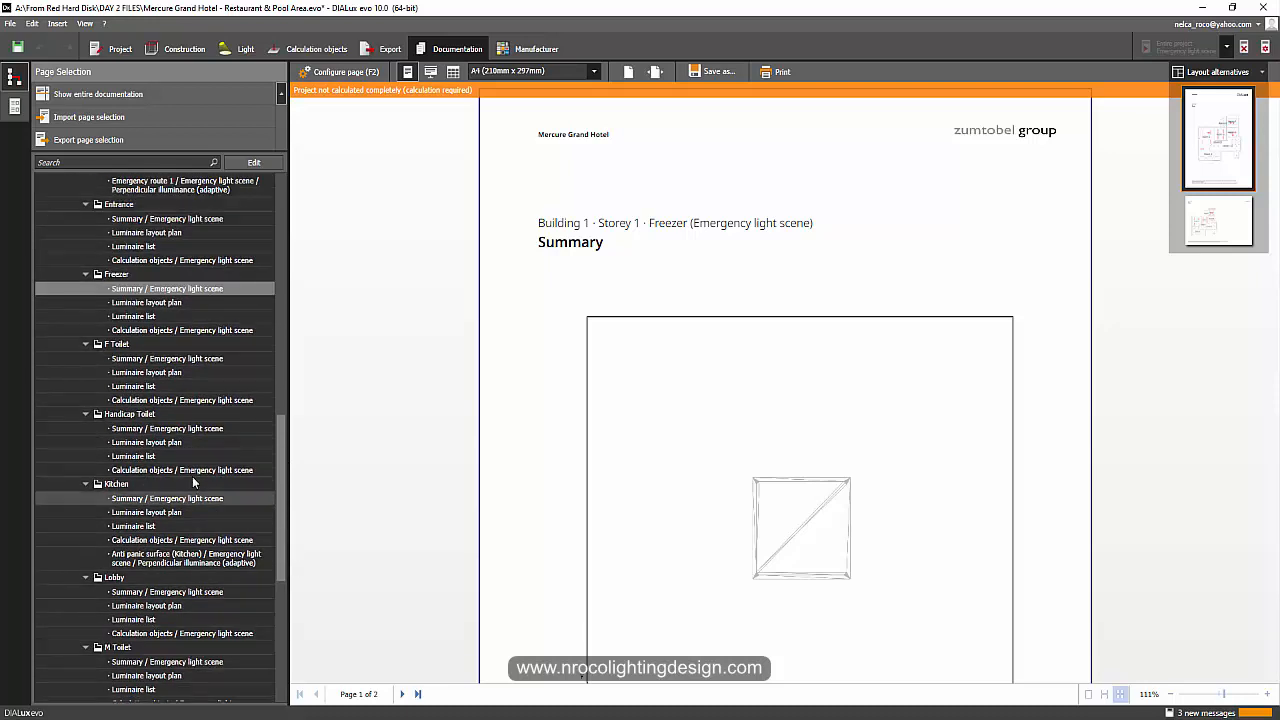
left_click(168, 498)
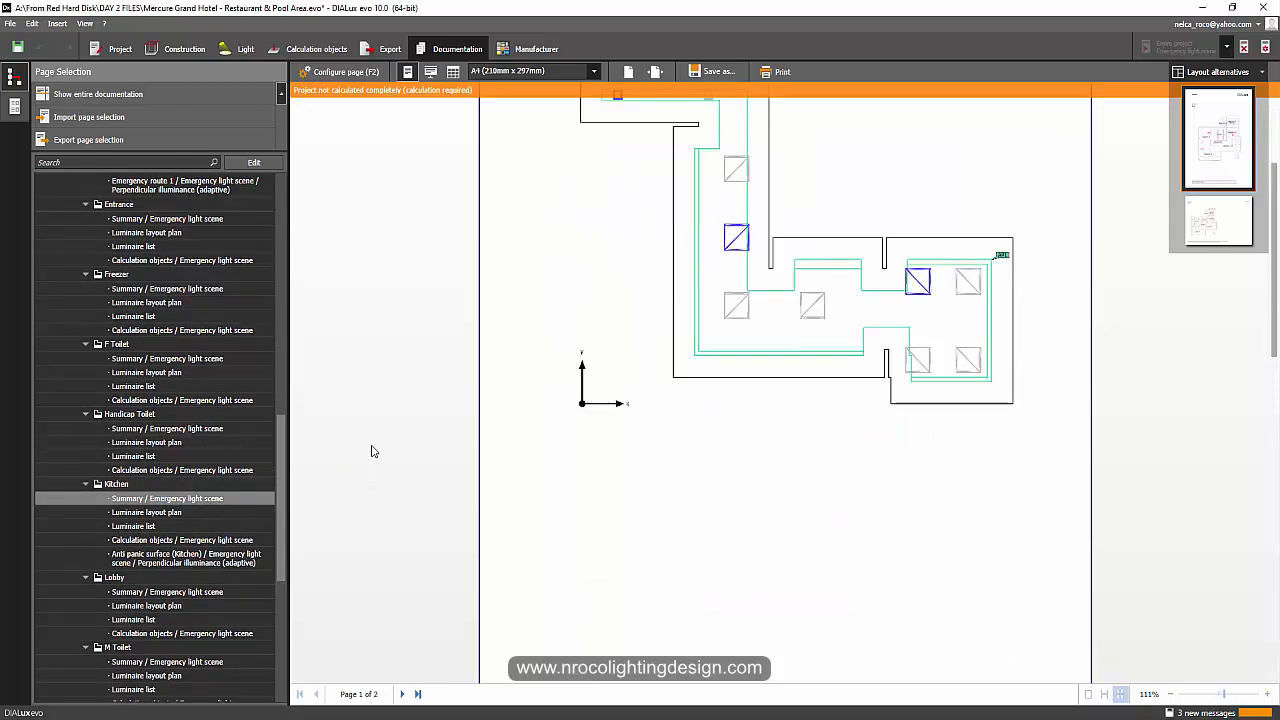
scroll("down", 3)
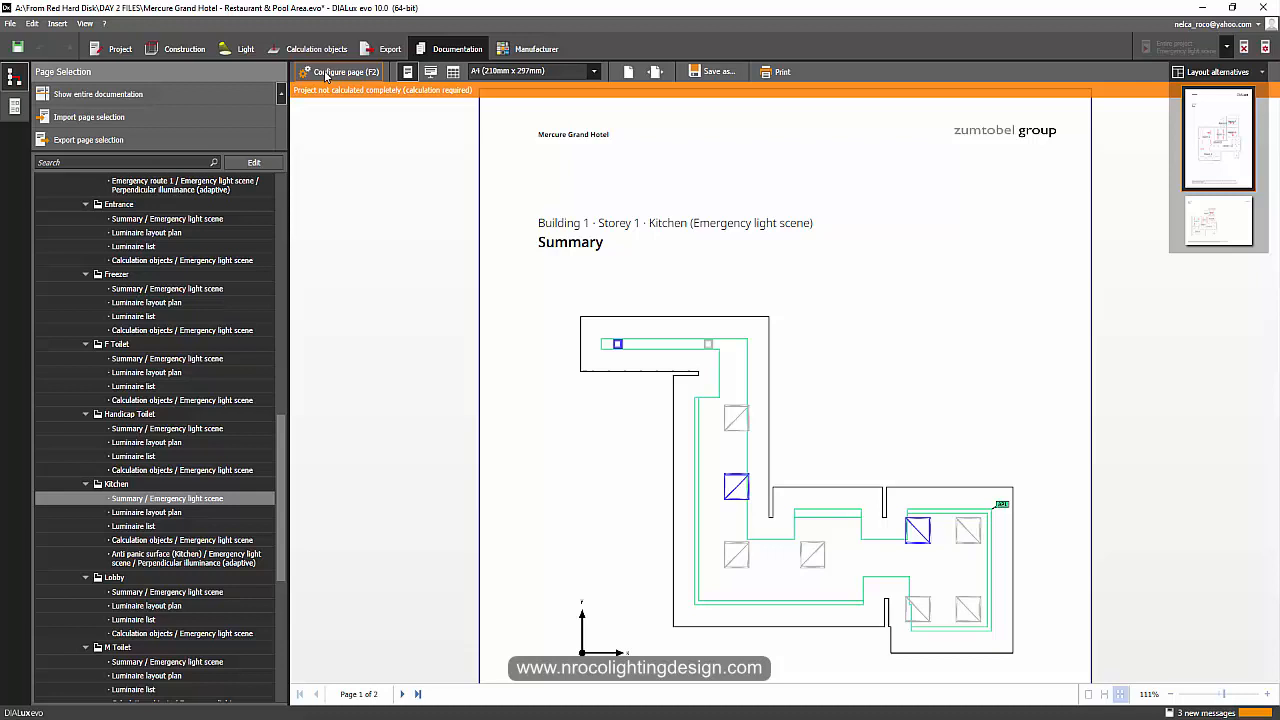
left_click(344, 72)
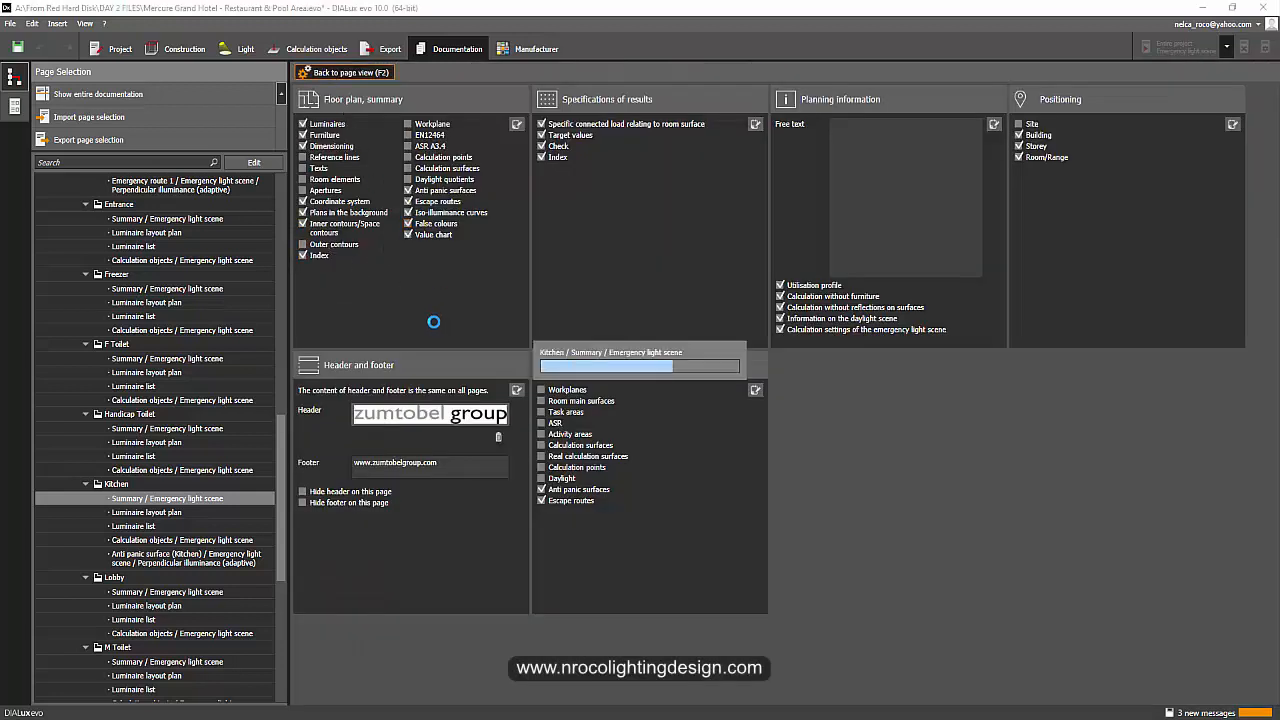
left_click(342, 72)
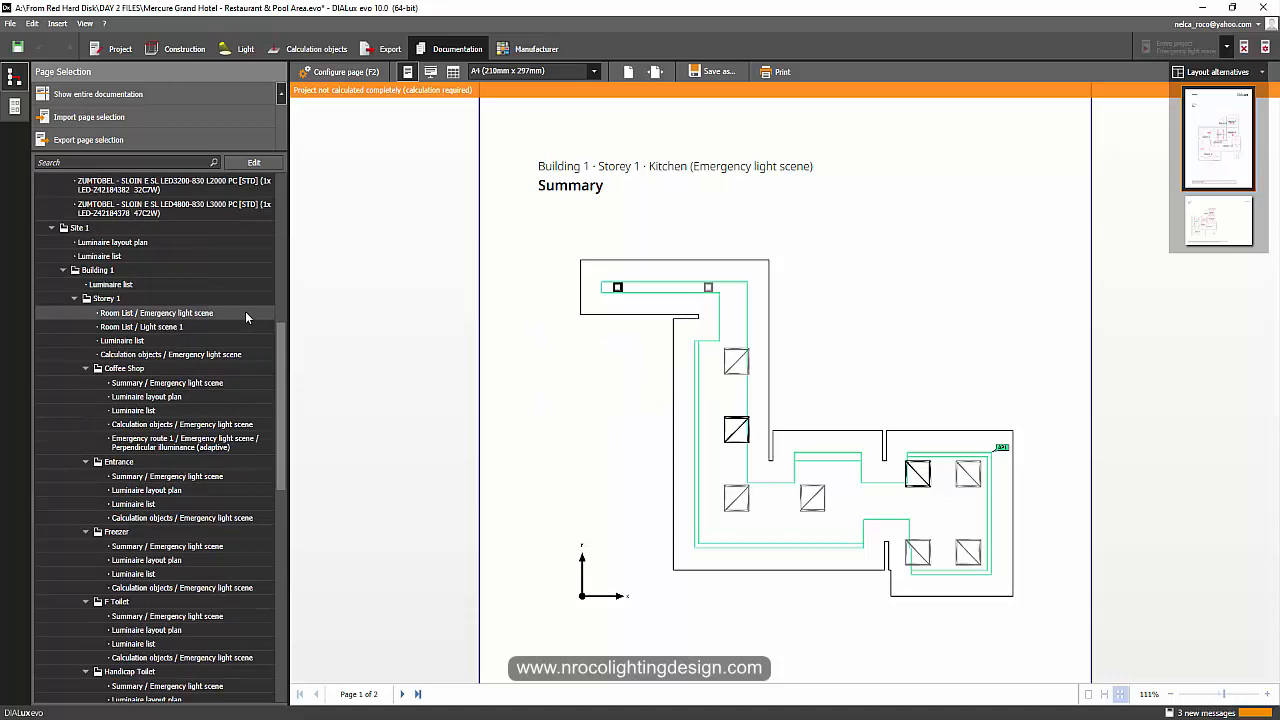
Review the Coffee Shop emergency summary down to its escape-route results and luminaire list
left_click(168, 382)
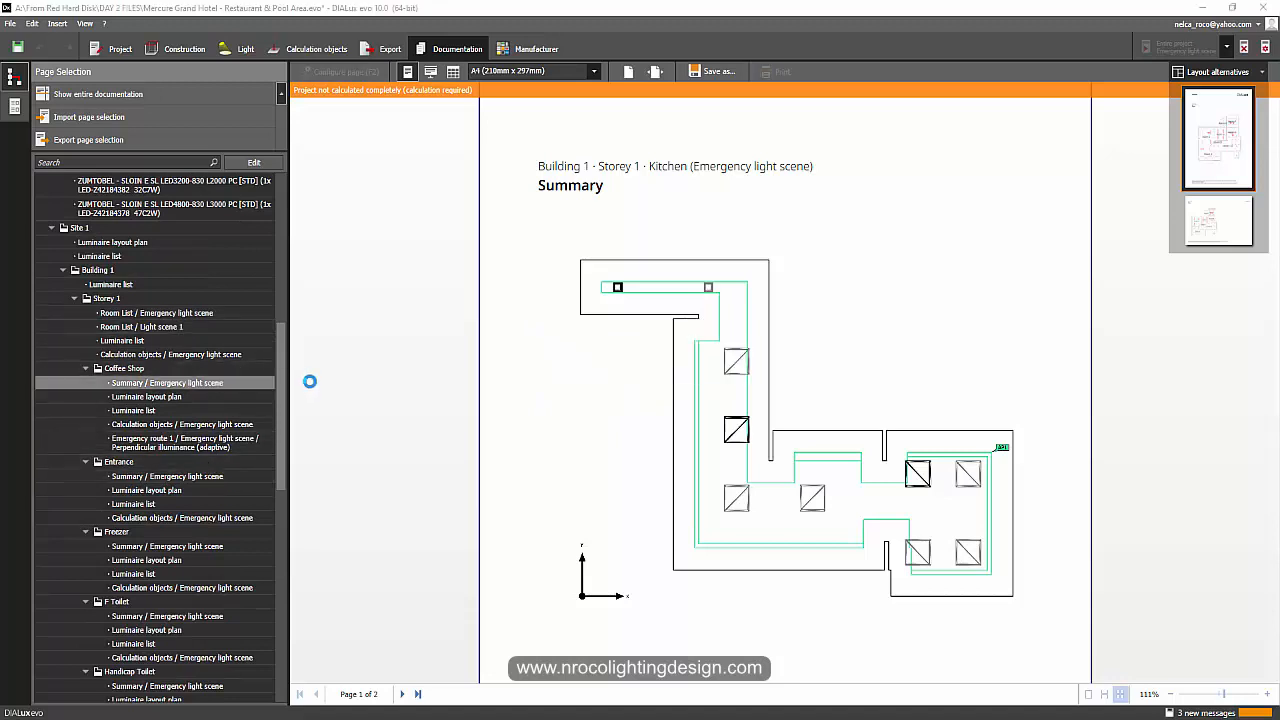
left_click(168, 382)
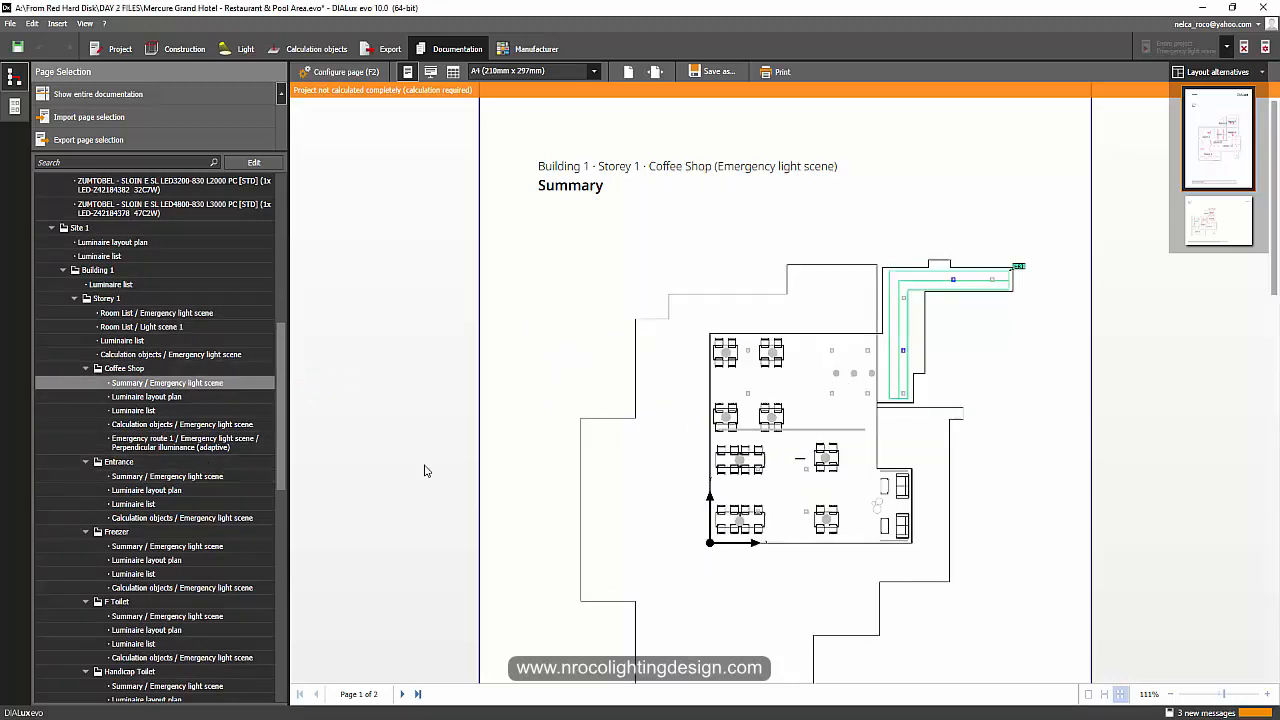
mouse_move(572, 464)
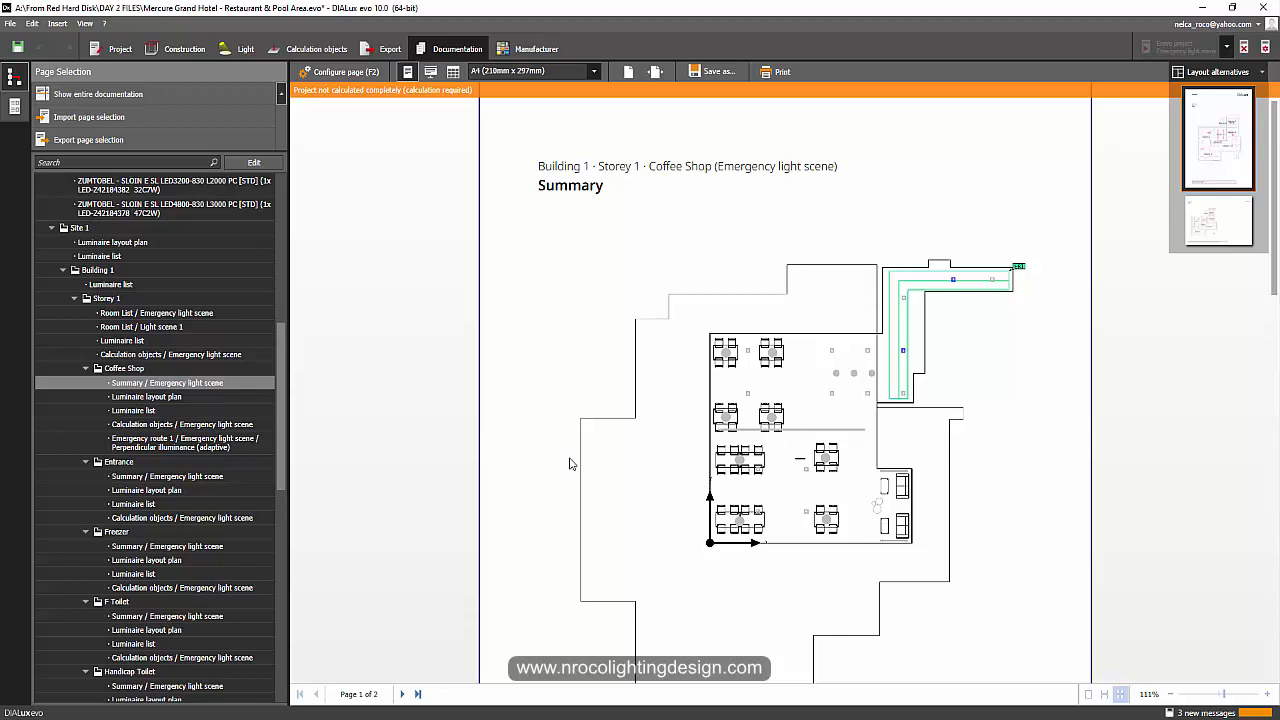
scroll("down", 3)
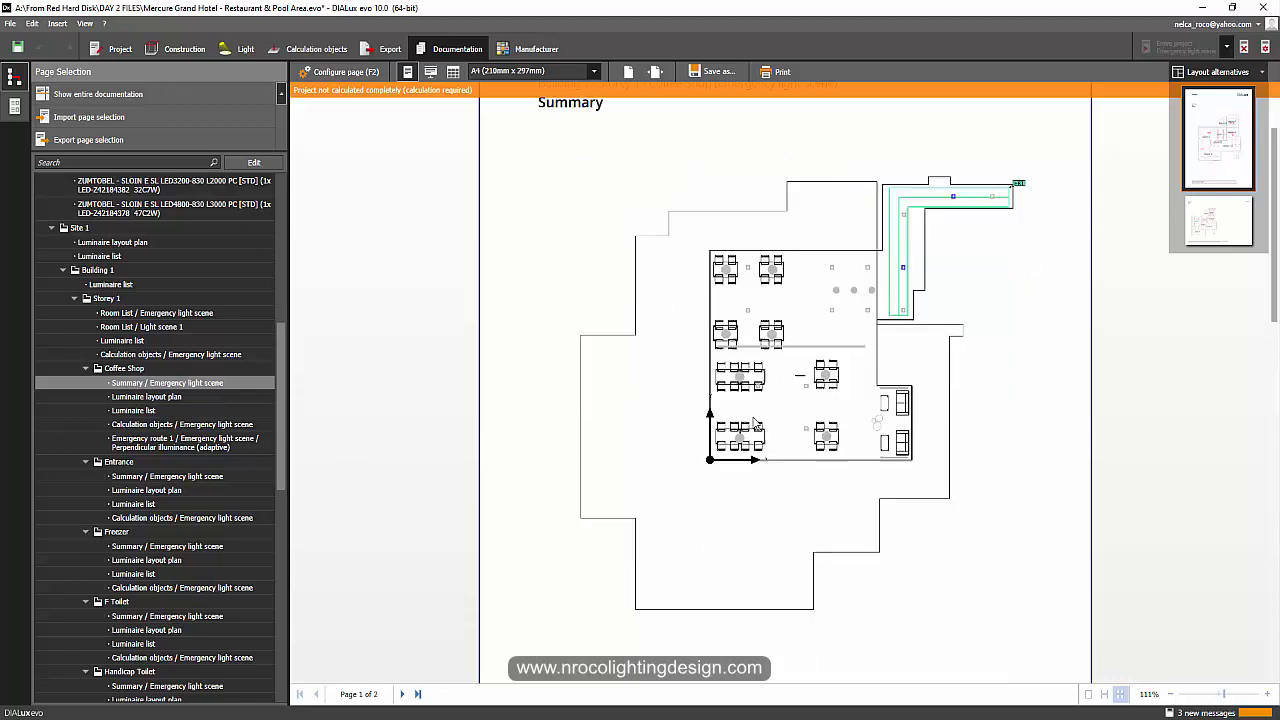
scroll("down", 3)
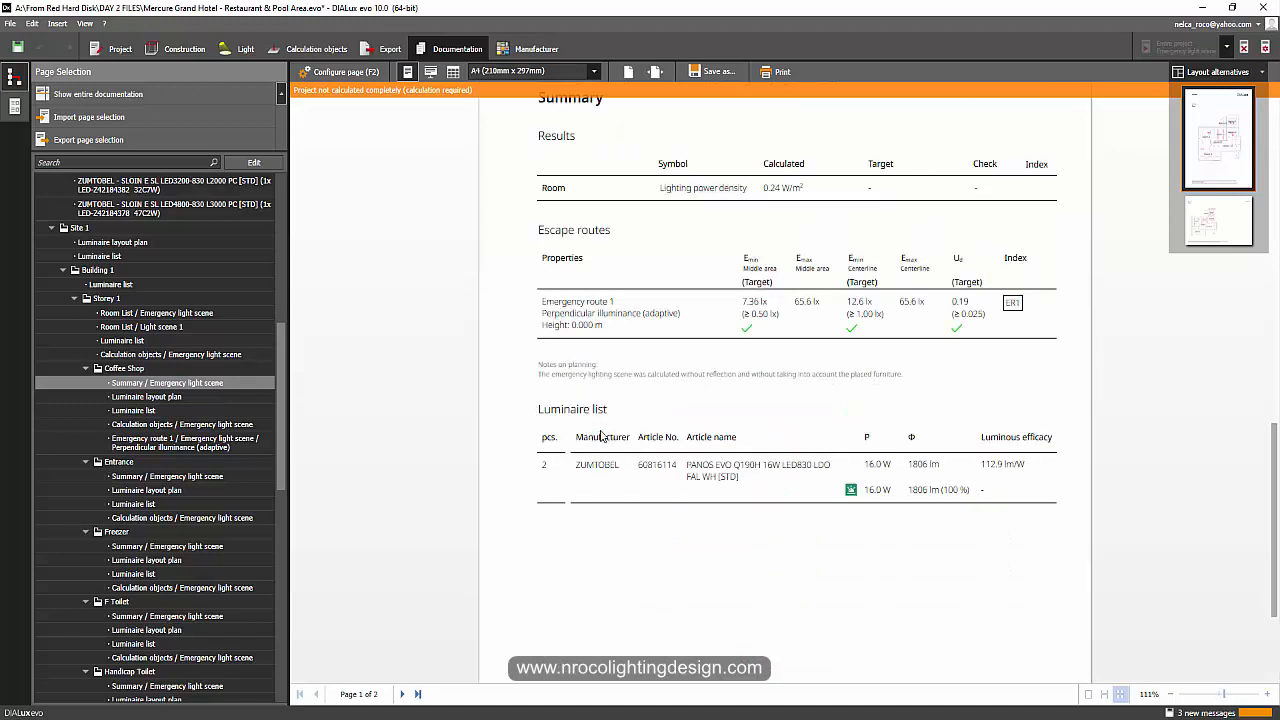
mouse_move(316, 48)
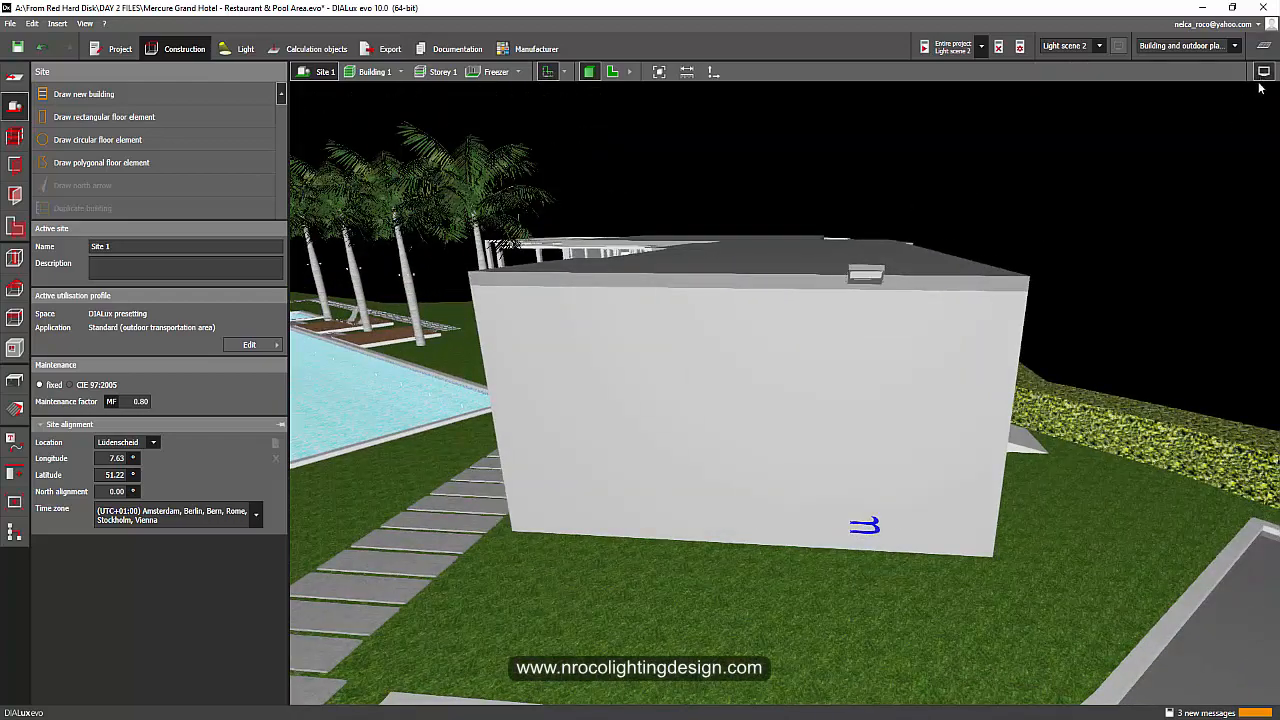
mouse_move(1056, 60)
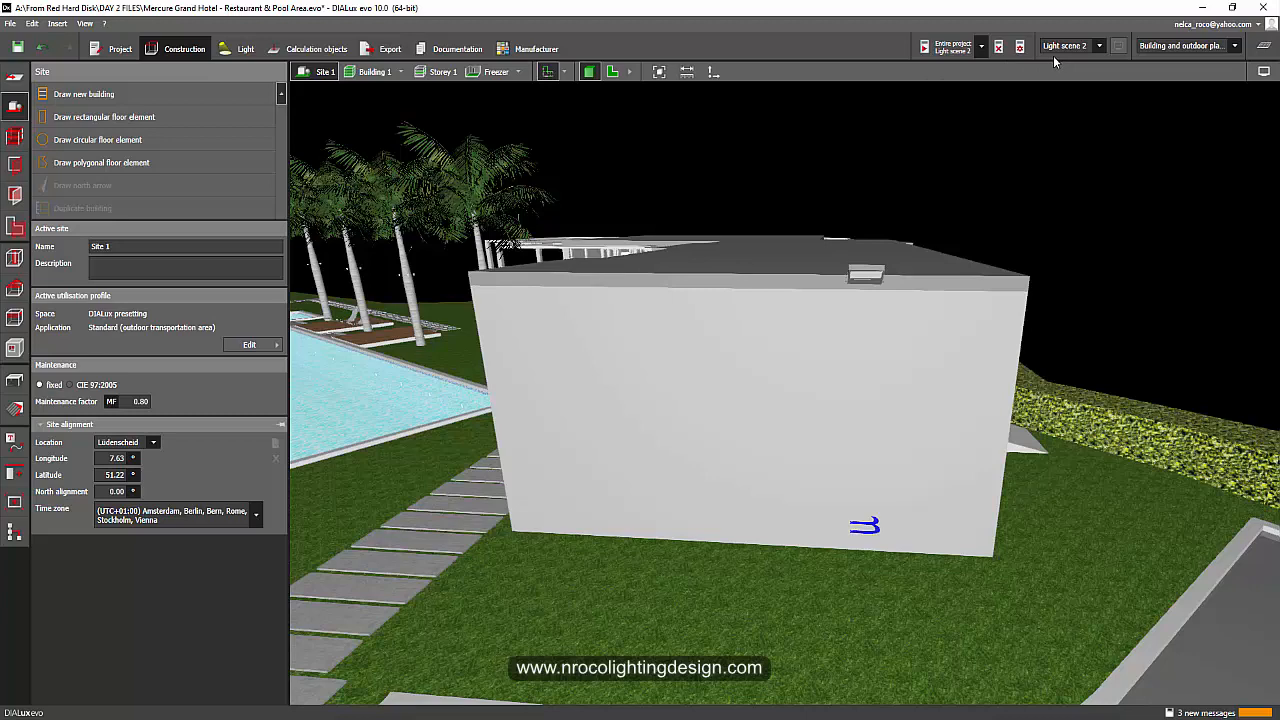
Switch to the Light scenes and orbit the 3D view around the green floodlight
left_click(246, 48)
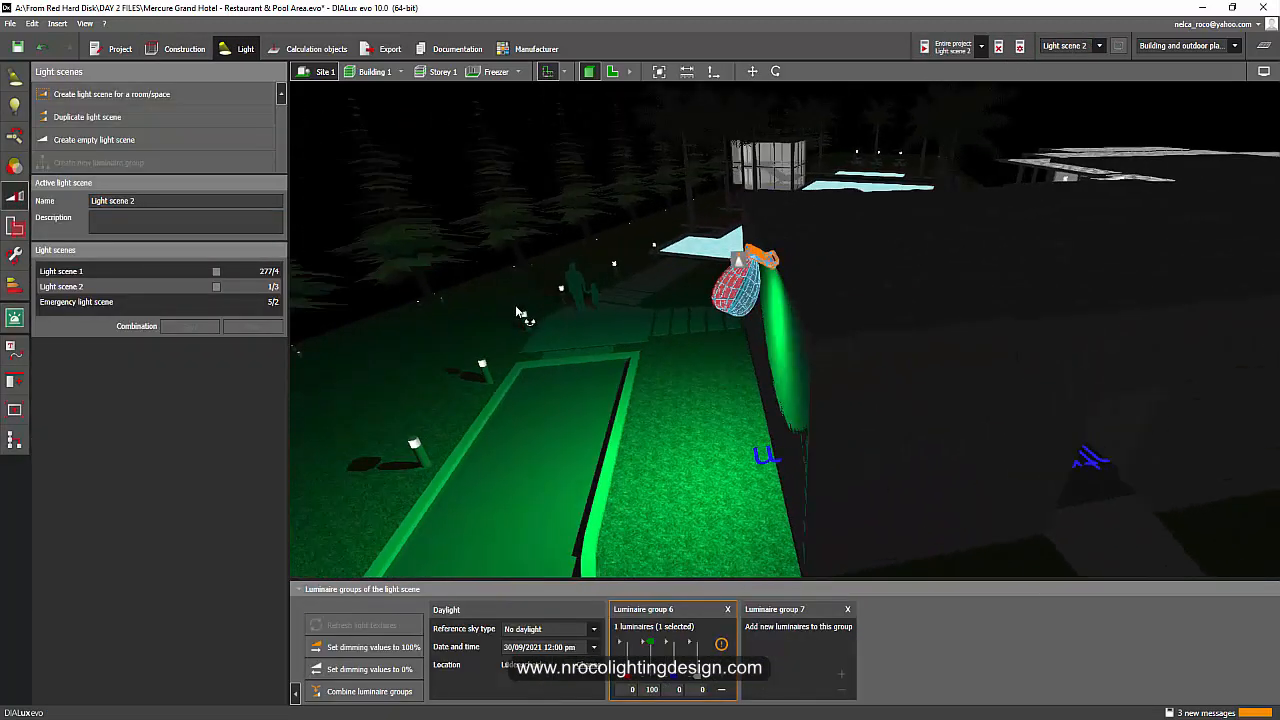
left_click_drag(520, 310, 670, 298)
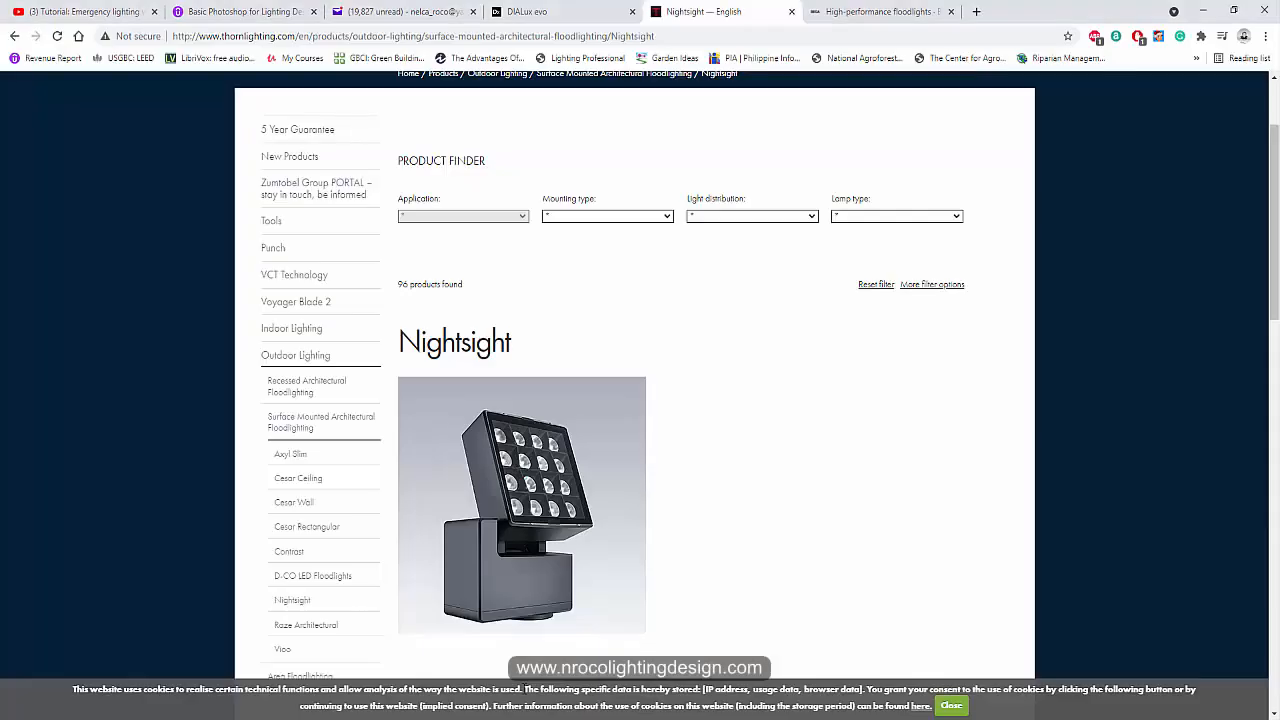
In Chrome, browse the DIALux evo download page and play the emergency lighting tutorial video
left_click(530, 12)
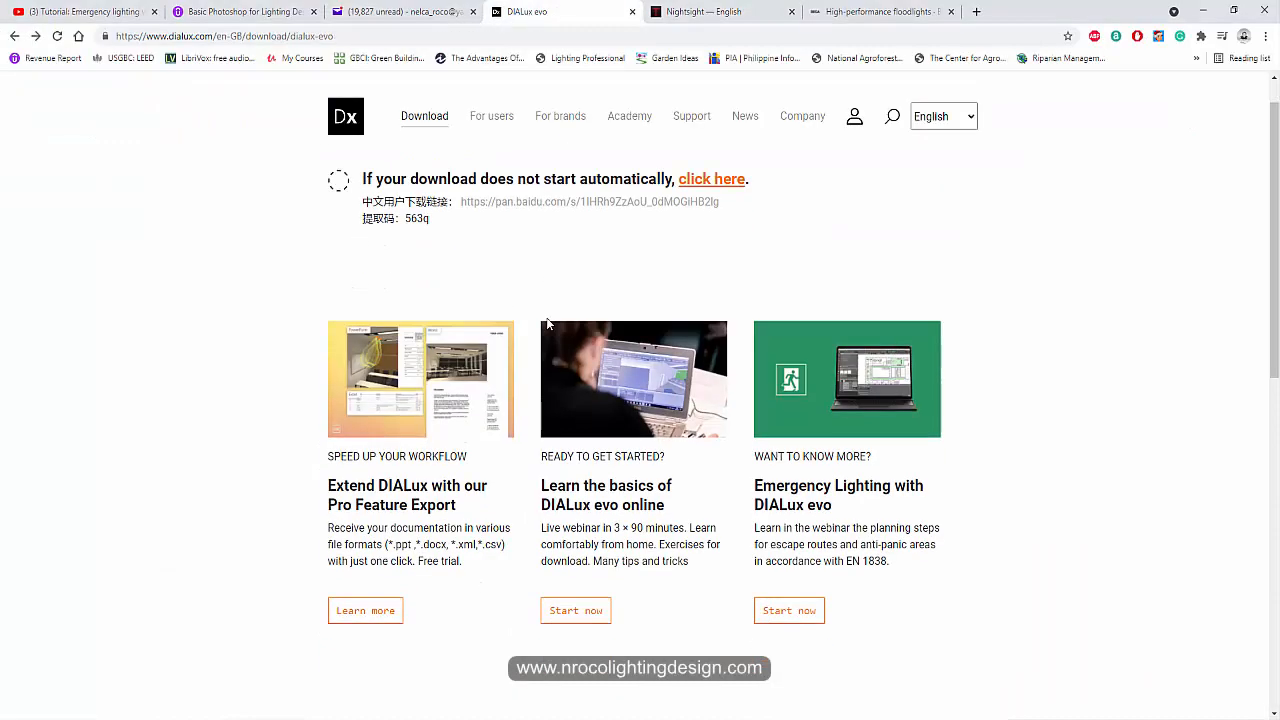
scroll("down", 3)
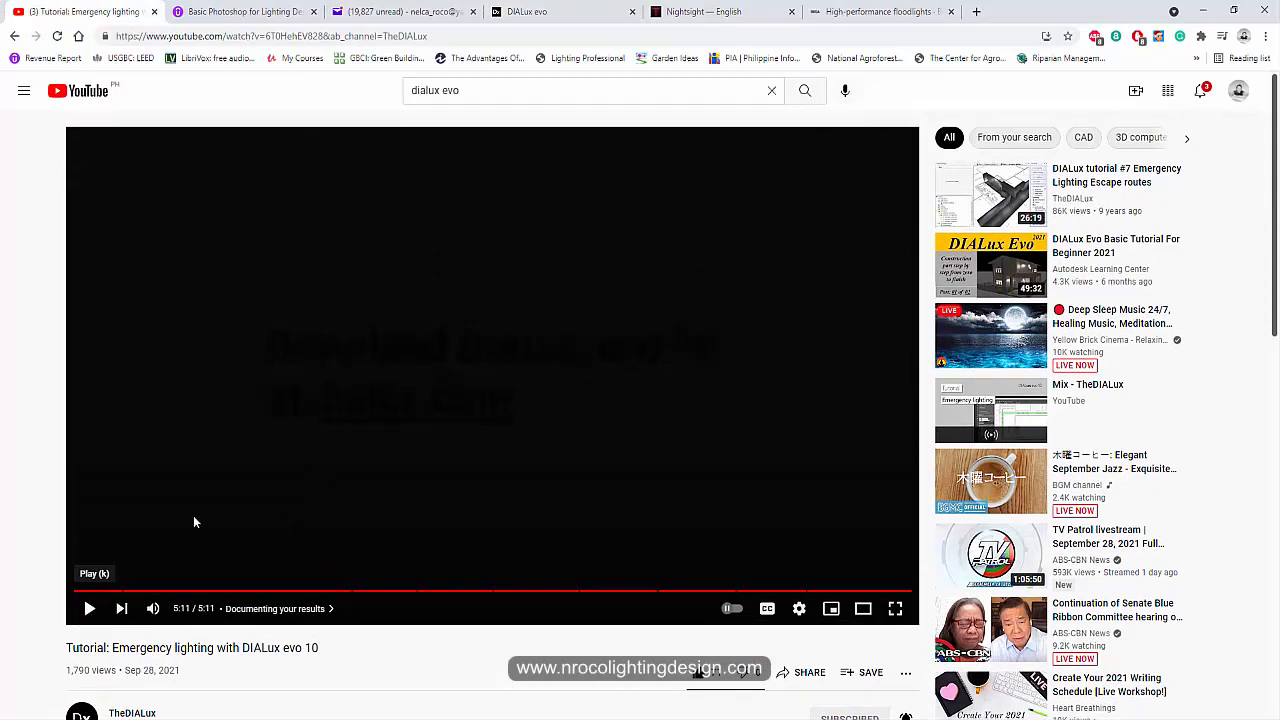
left_click(88, 608)
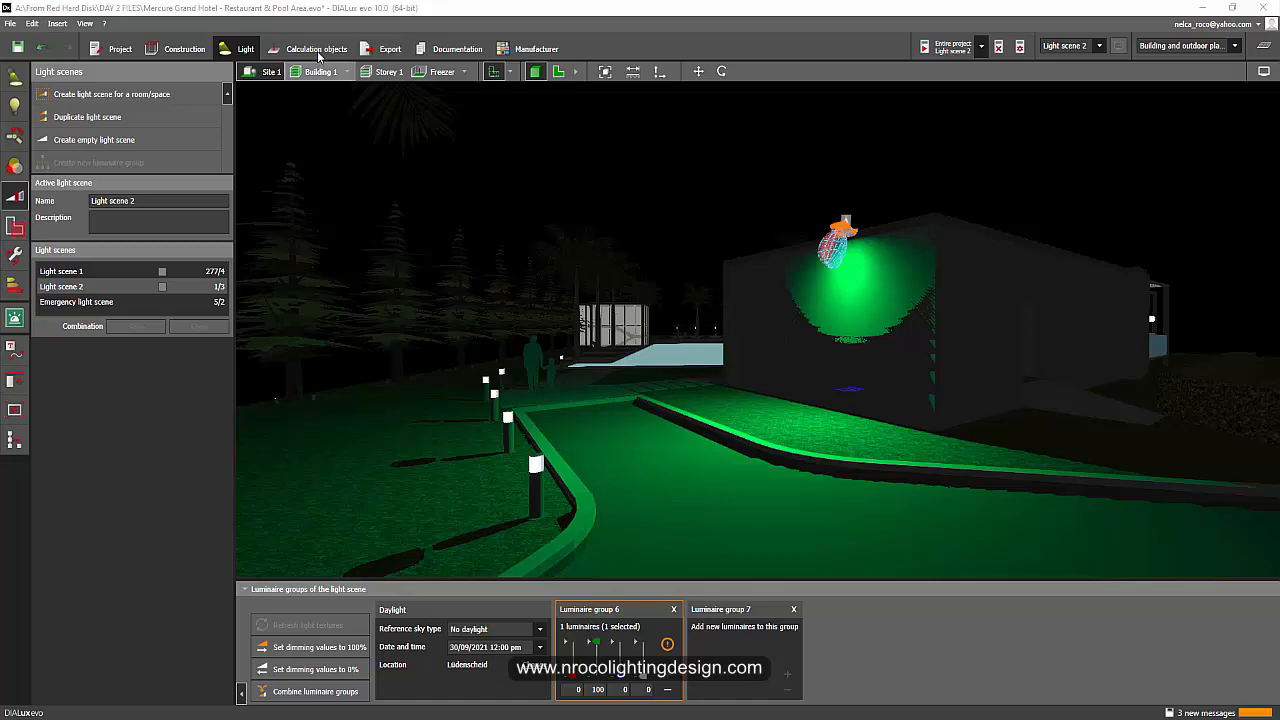
Show the emergency surfaces on the storey plan, enter light scenes and select an emergency luminaire
left_click(316, 48)
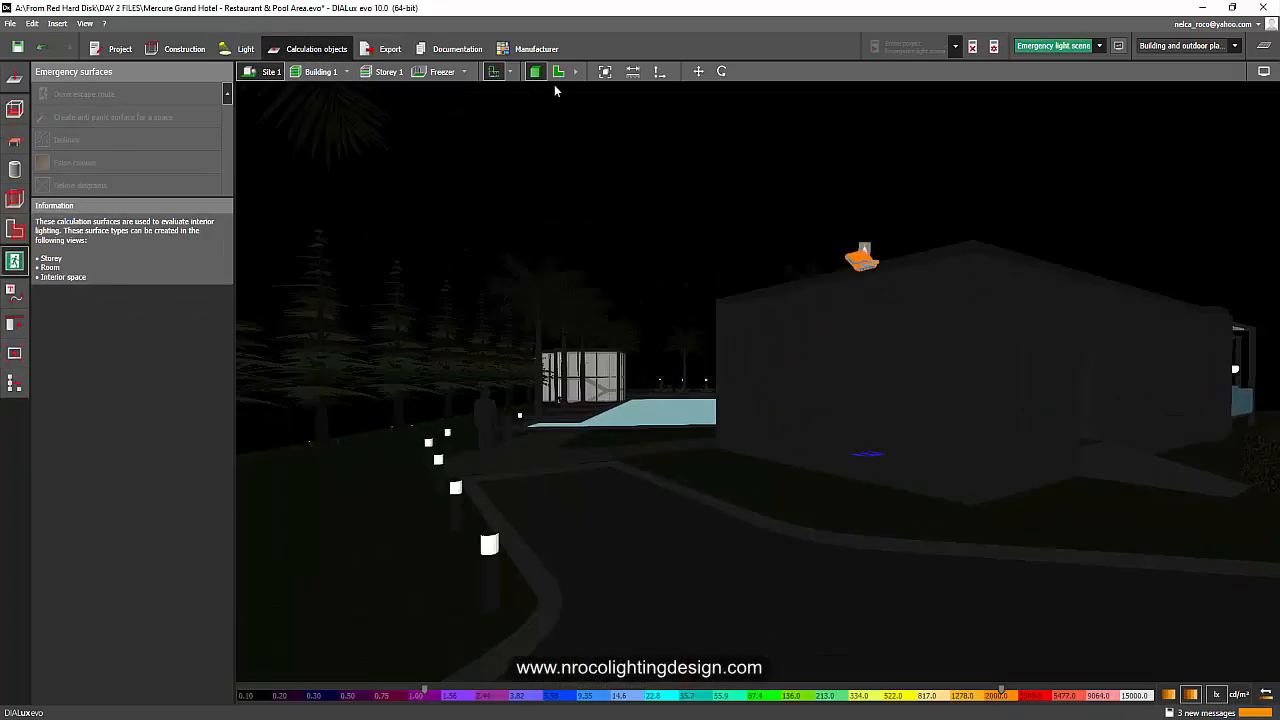
left_click(556, 72)
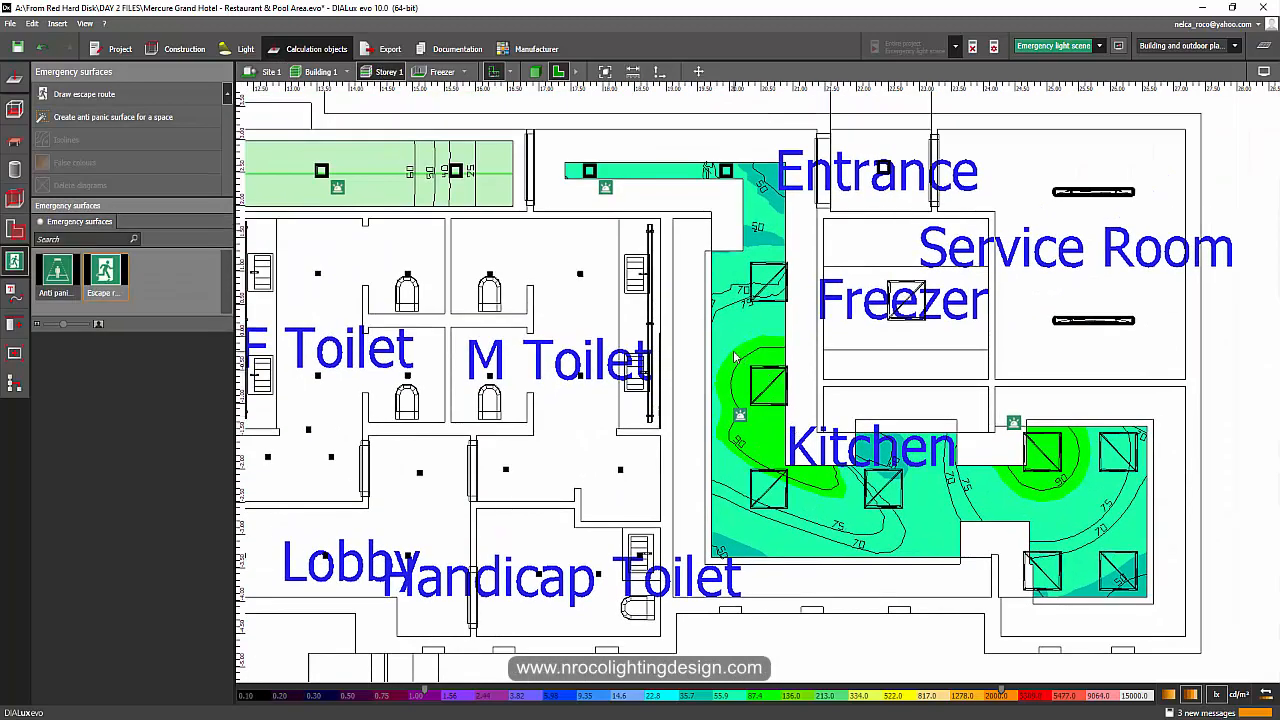
left_click(244, 48)
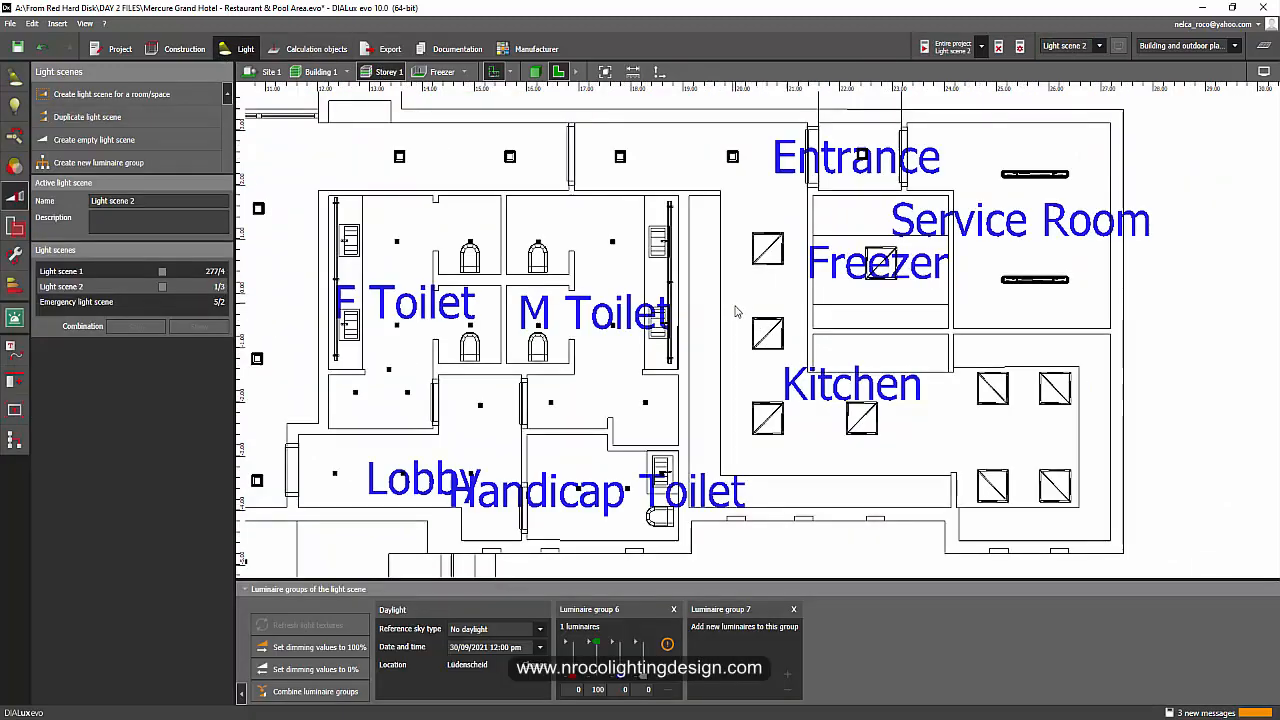
left_click(766, 332)
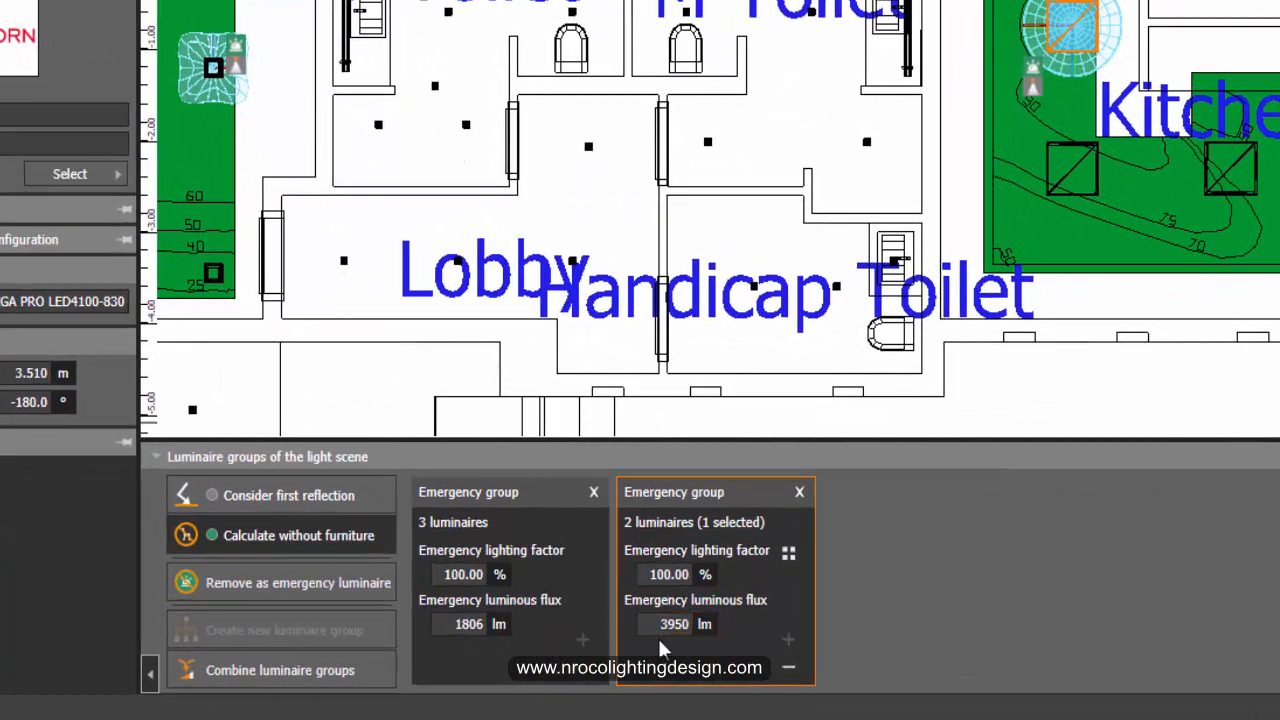
mouse_move(920, 516)
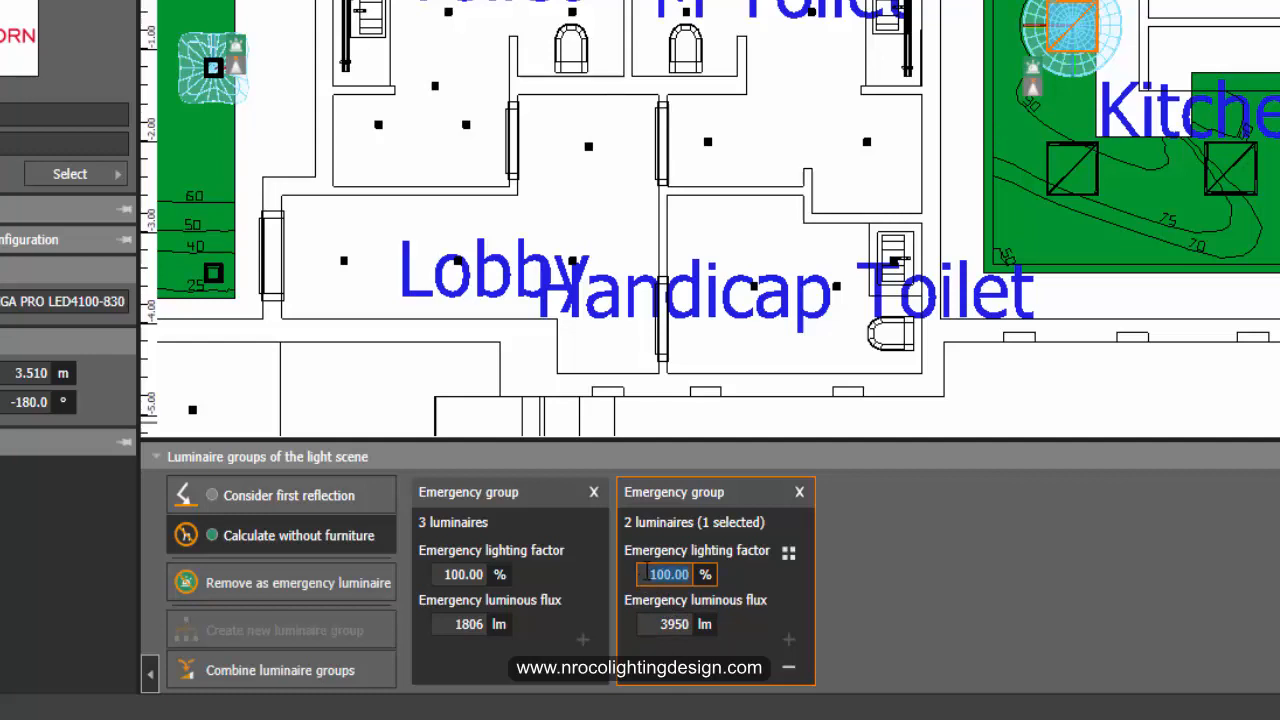
Enter 20% for the second emergency group's lighting factor and accept invalidating existing results
type("20")
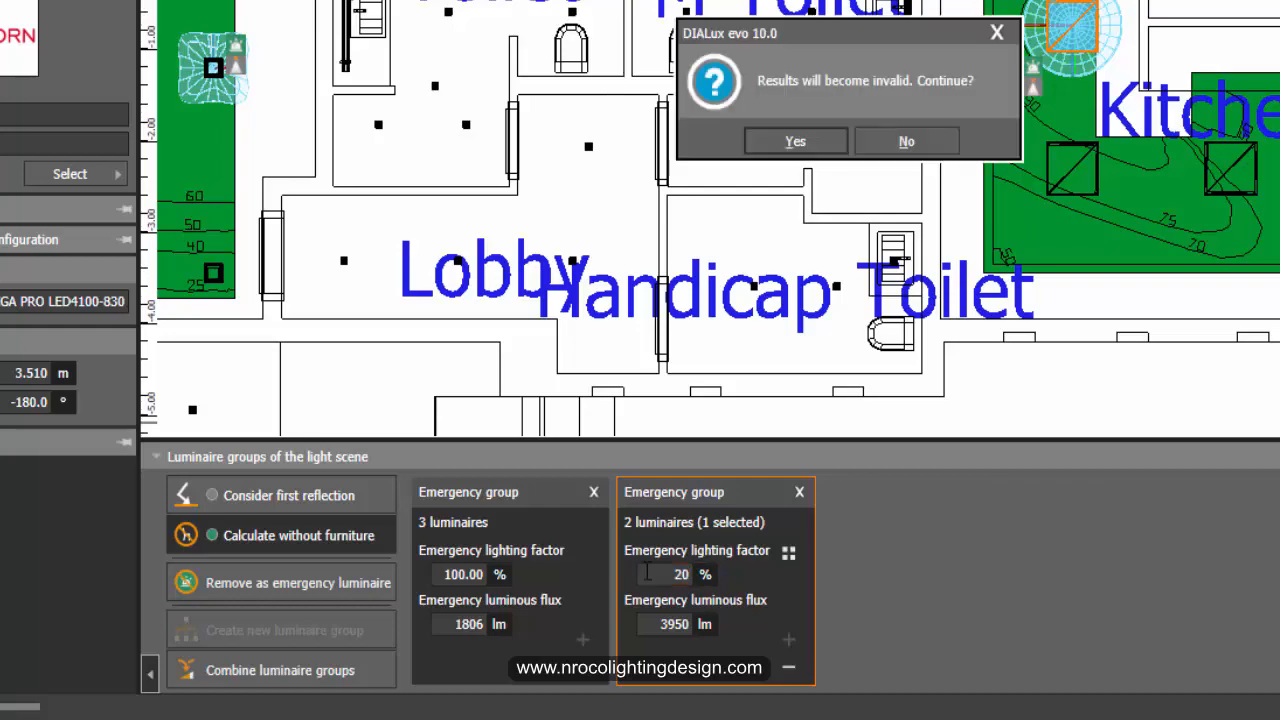
left_click(796, 140)
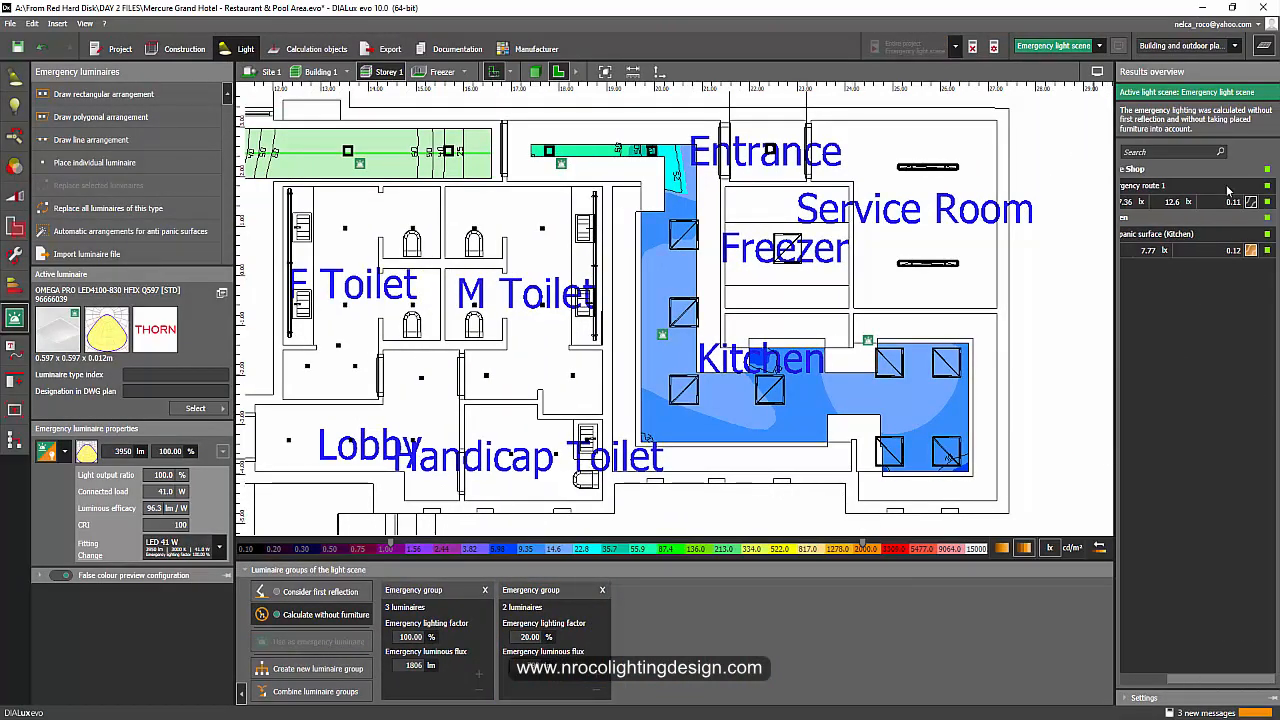
mouse_move(1024, 368)
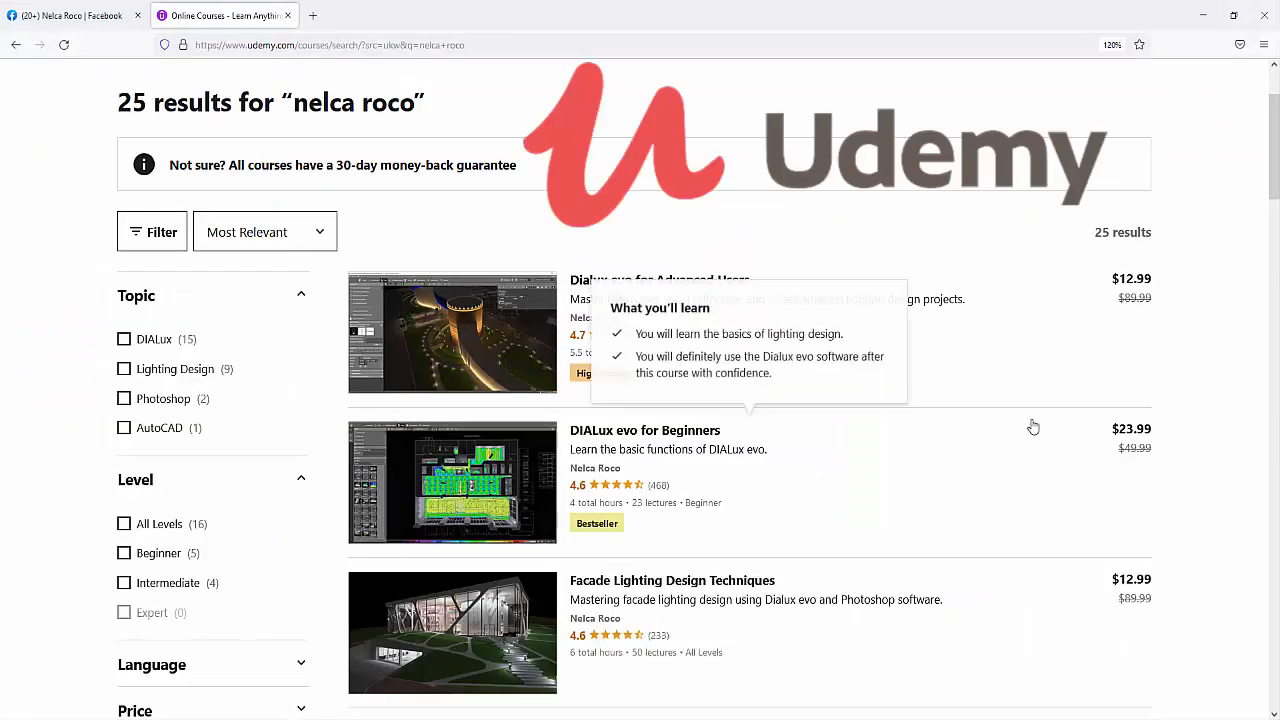
Scroll down through the Udemy list of DIALux evo and lighting design courses
scroll("down", 3)
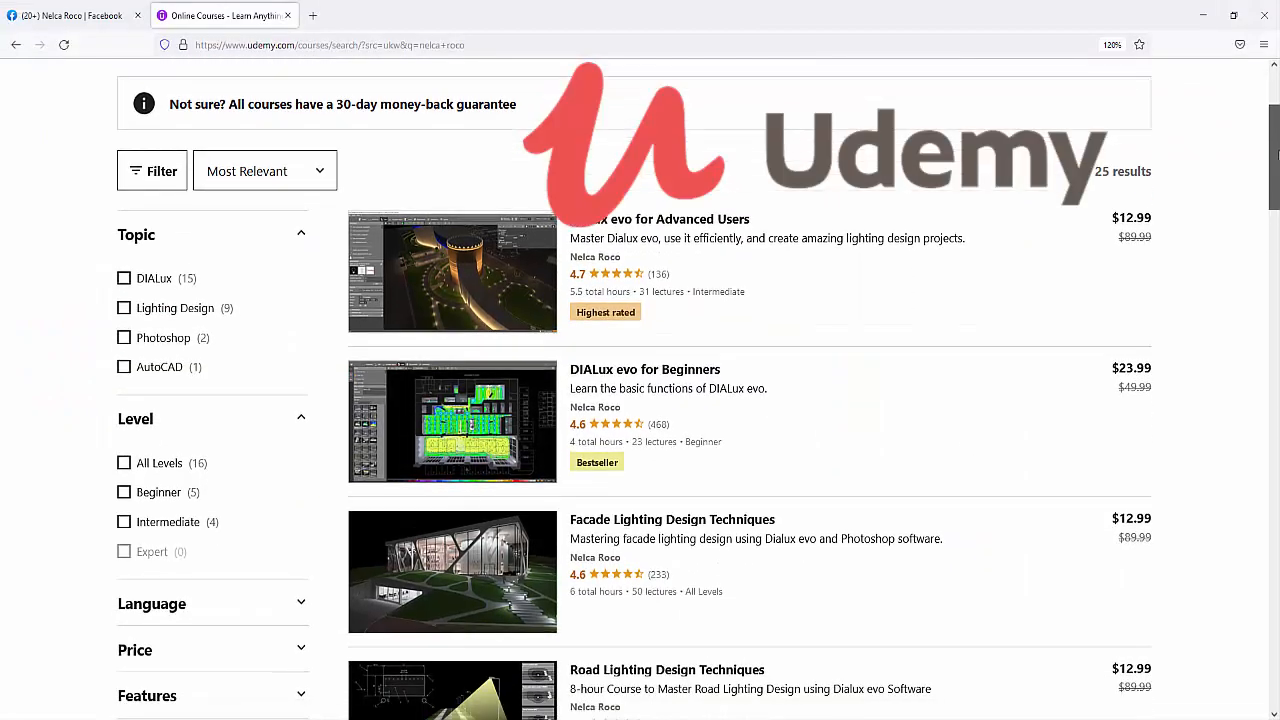
scroll("down", 3)
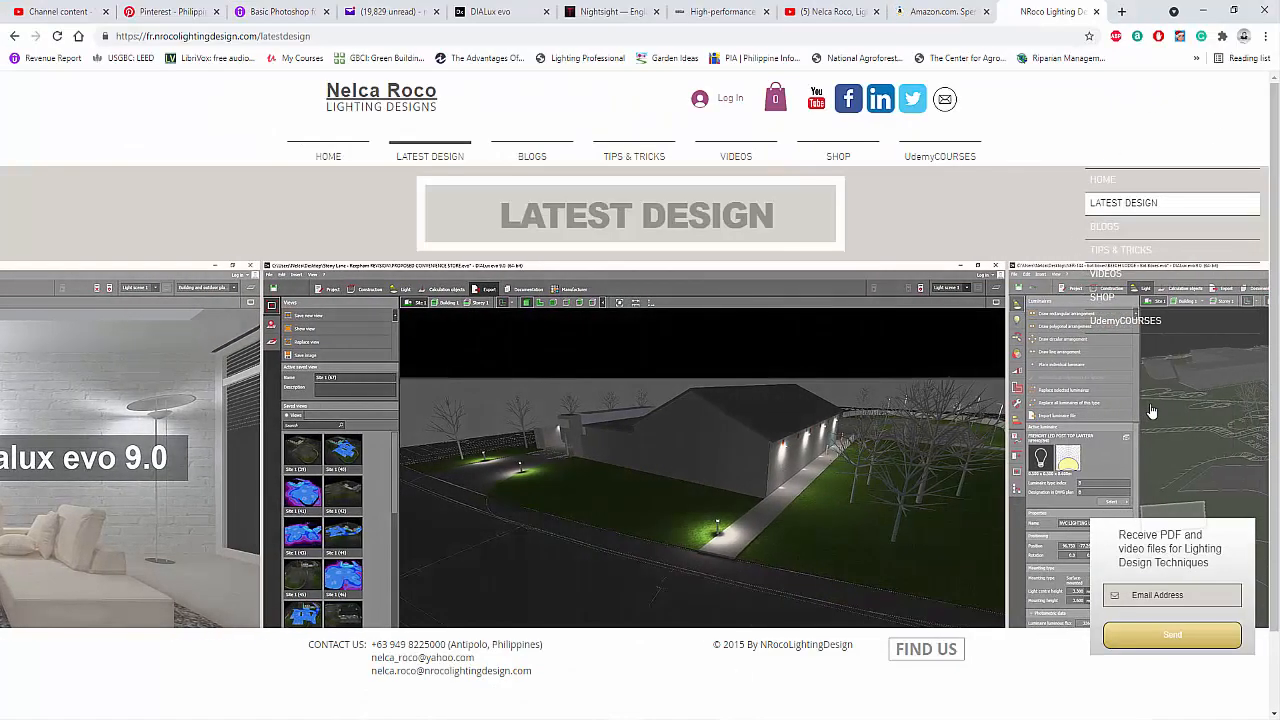
mouse_move(1266, 426)
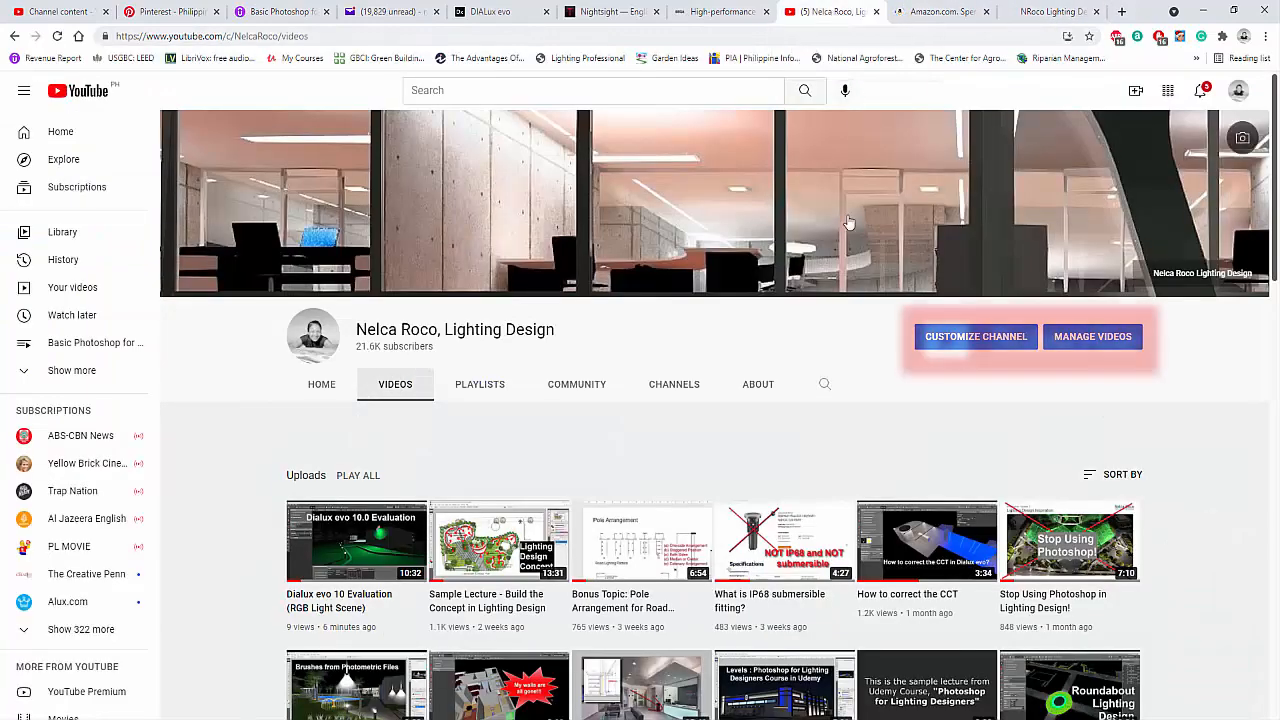
Scroll down the Nelca Roco YouTube channel's Videos list of lighting uploads
scroll("down", 3)
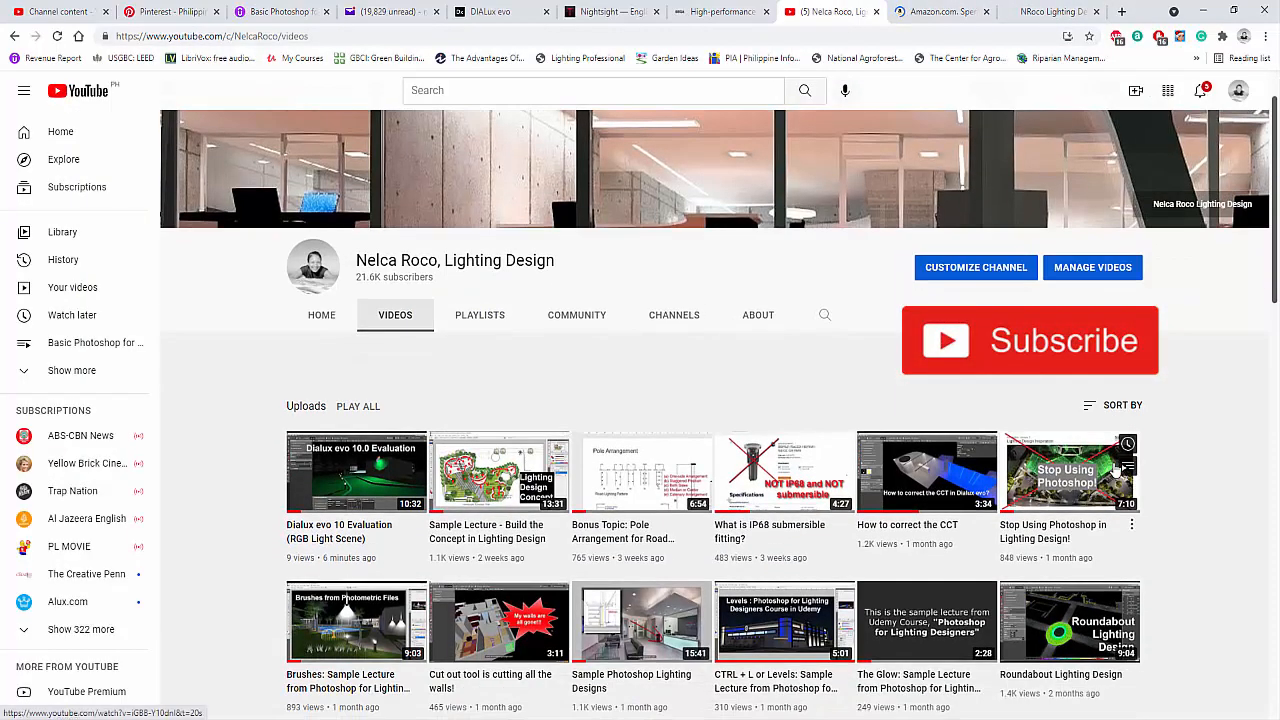